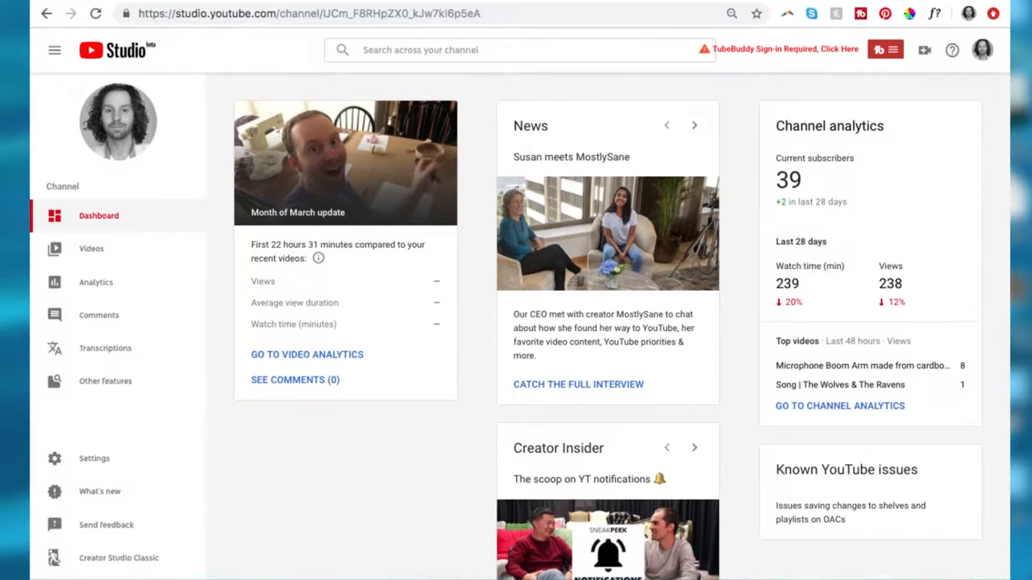
pyautogui.moveTo(982, 49)
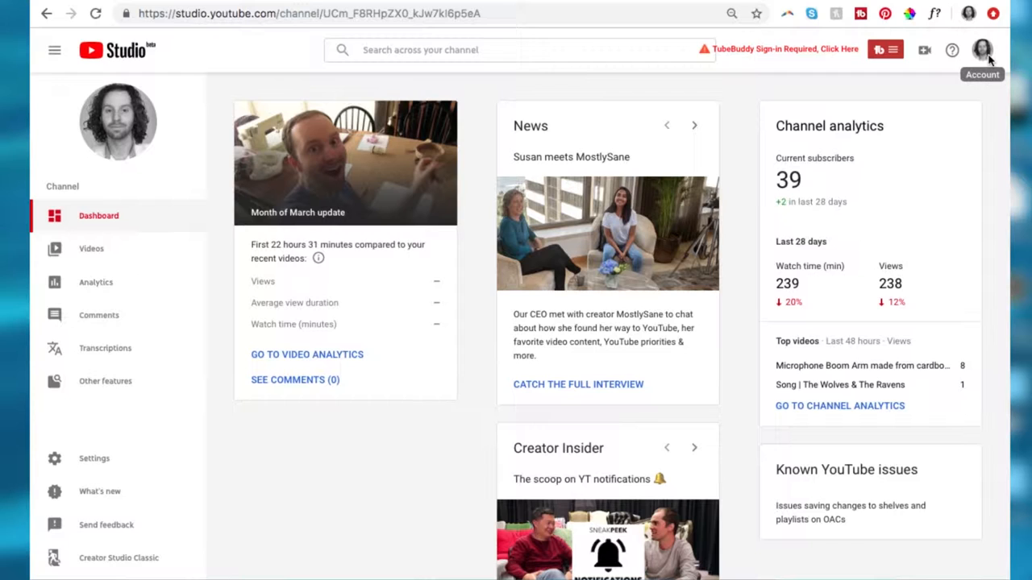
# - Check the account menu, then reach the Audio library from the sidebar's Other features
pyautogui.click(982, 50)
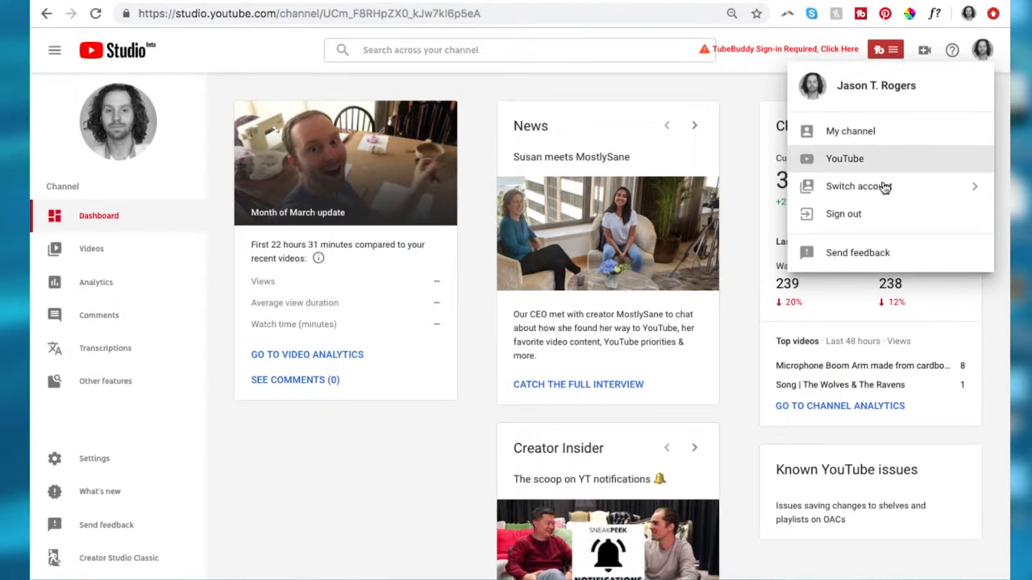
pyautogui.moveTo(870, 159)
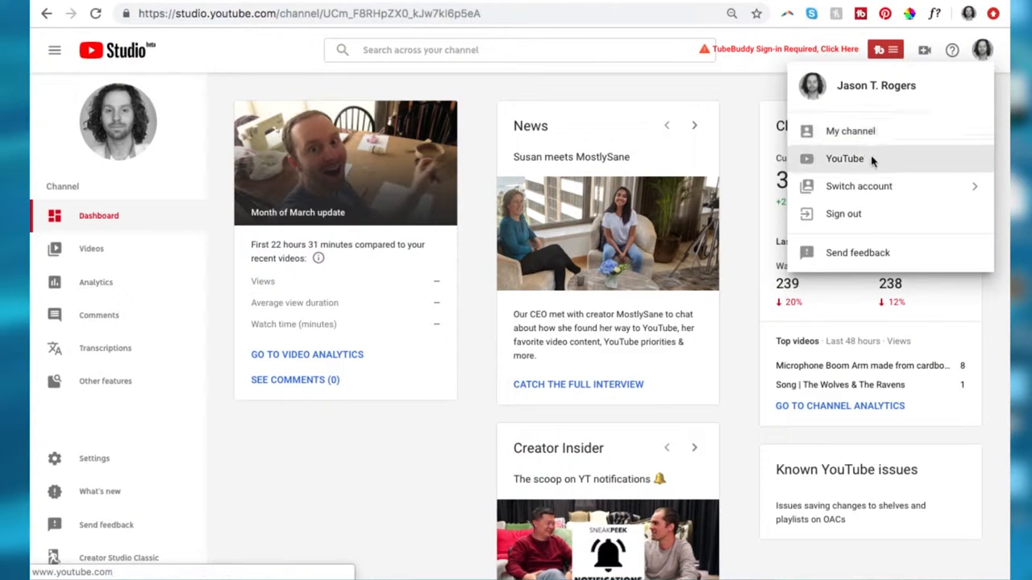
pyautogui.moveTo(967, 64)
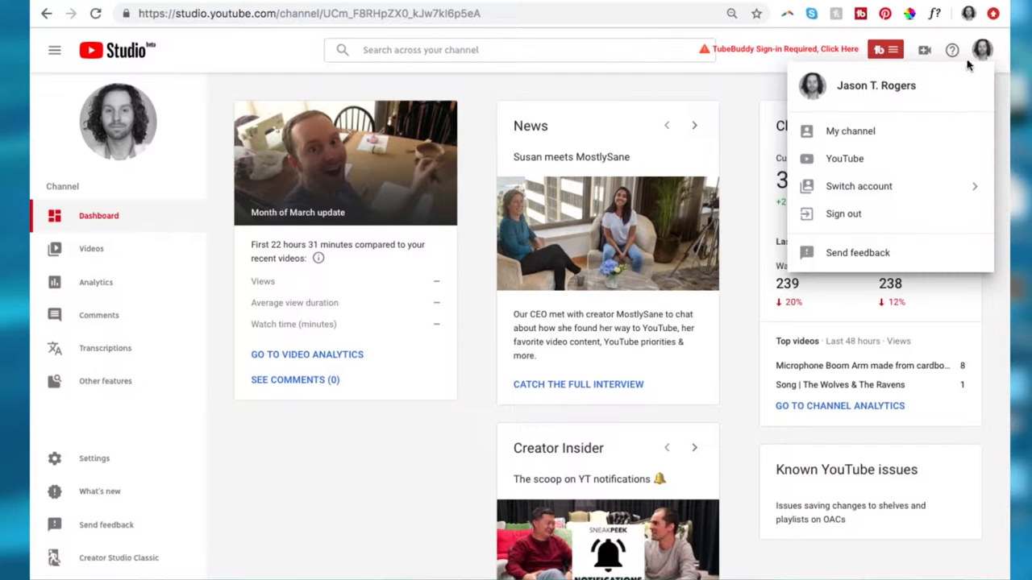
pyautogui.click(981, 49)
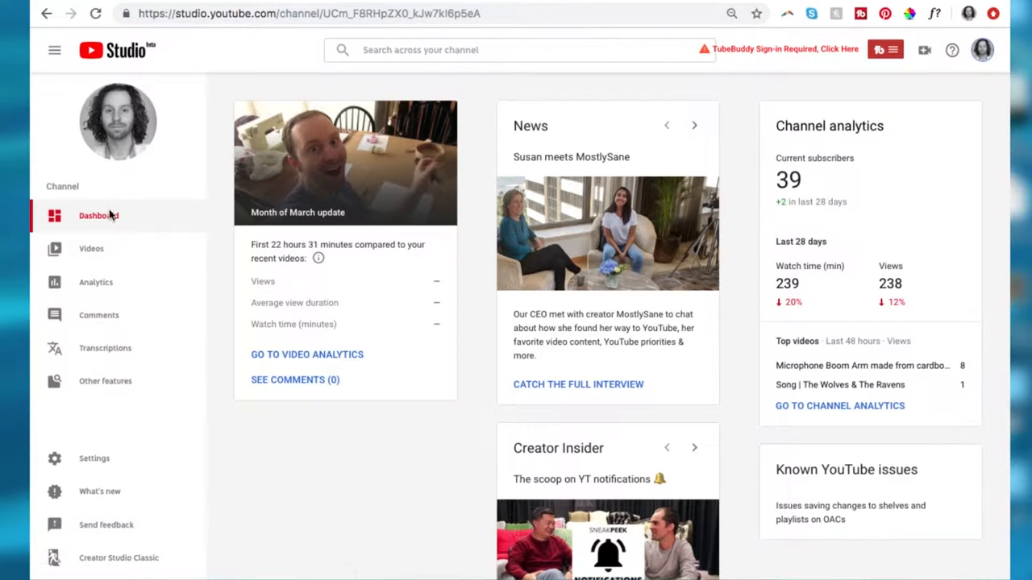
pyautogui.click(105, 381)
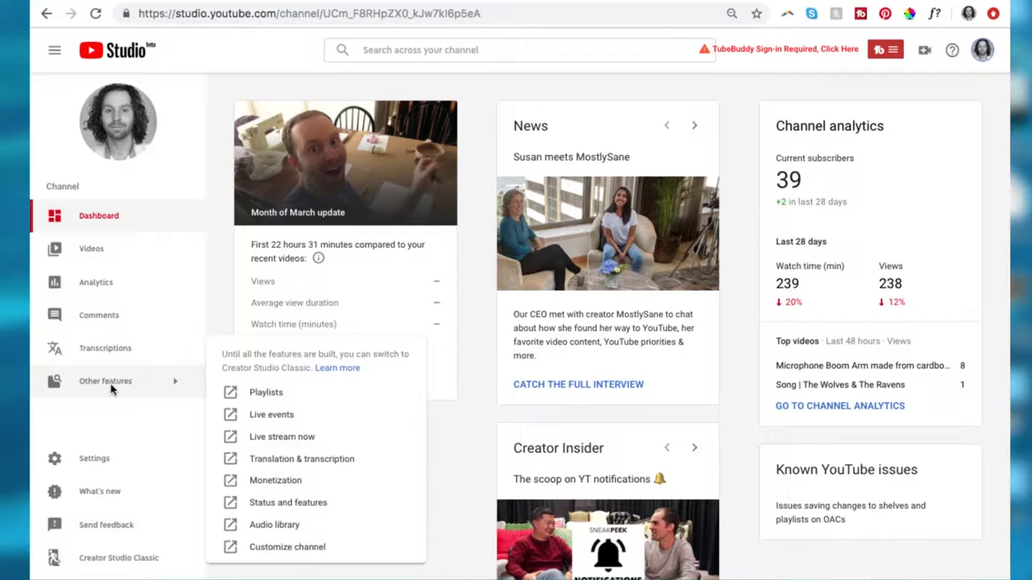
pyautogui.moveTo(274, 525)
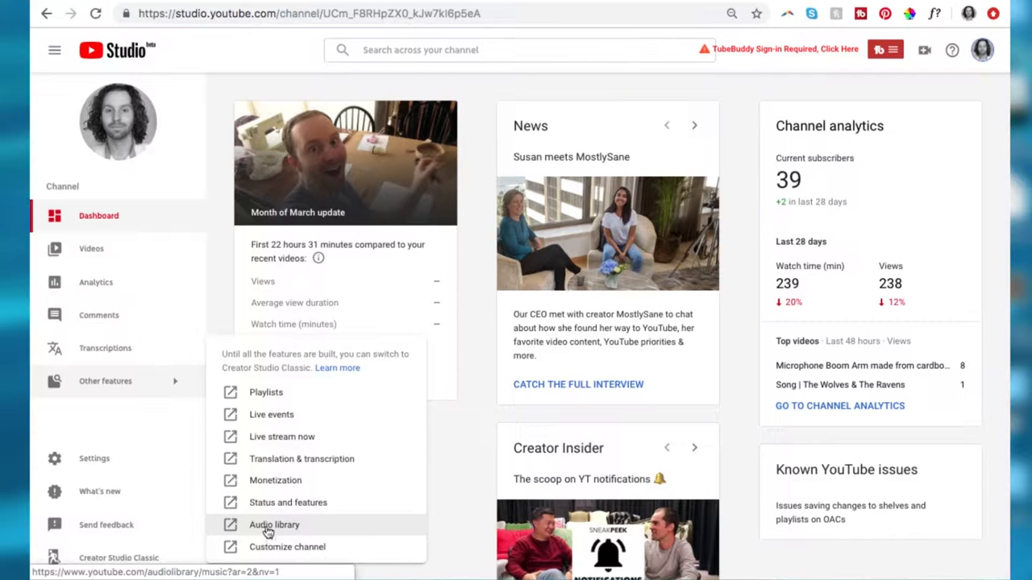
pyautogui.click(274, 526)
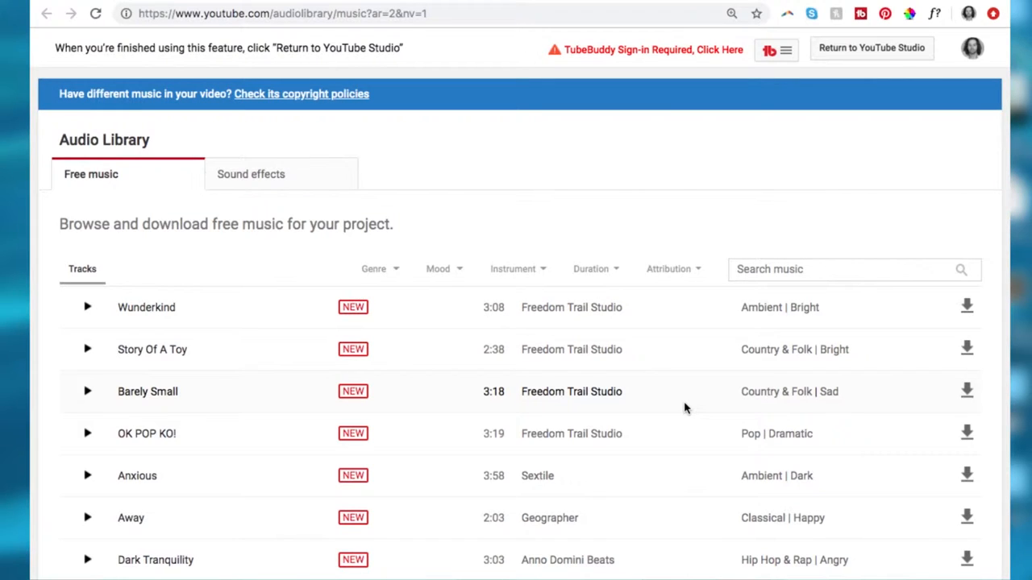
# - Download Wunderkind, Barely Small, OK POP KO, Away and Always Be My Unicorn, and preview Schizo
pyautogui.click(87, 306)
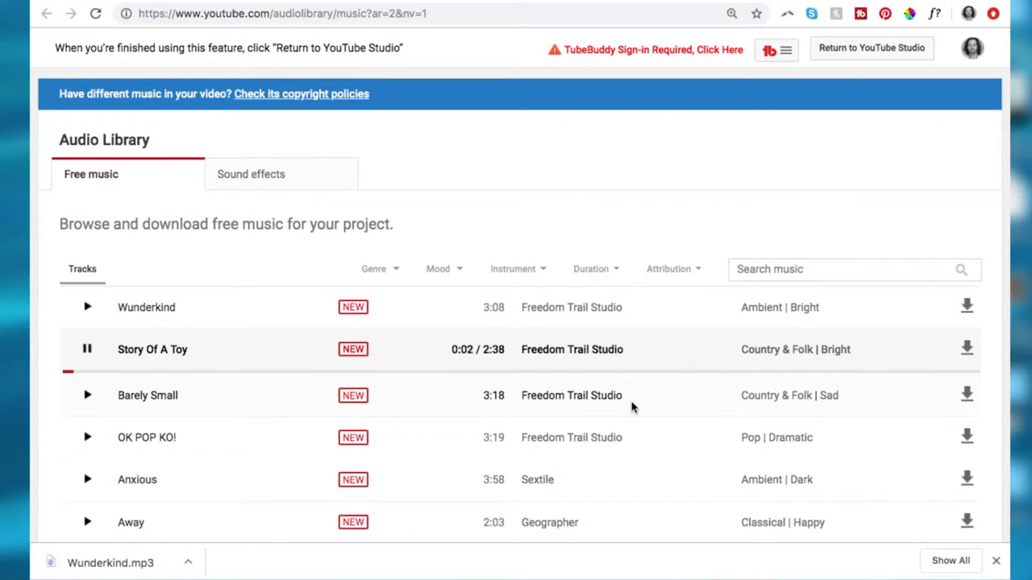
pyautogui.click(87, 395)
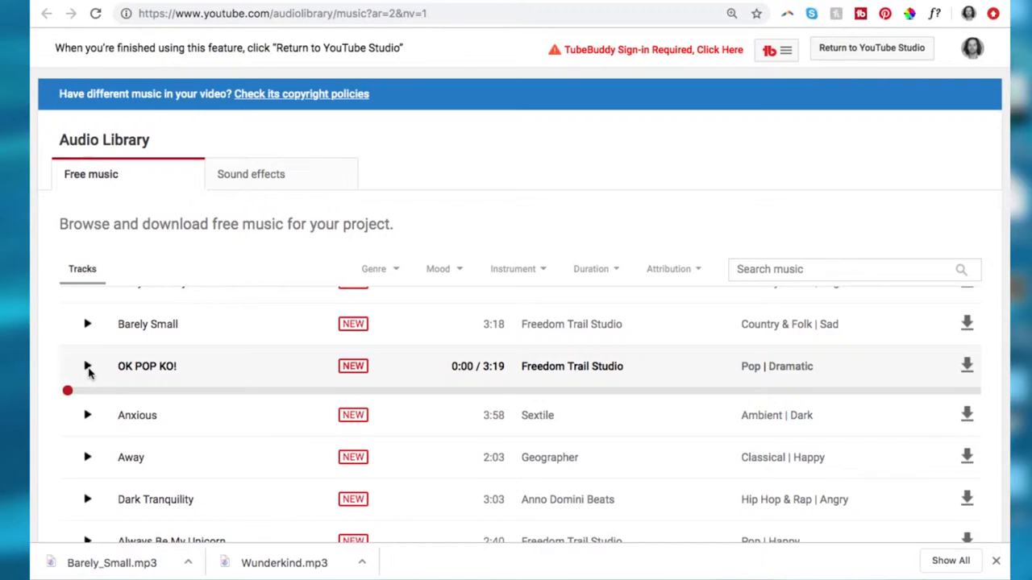
pyautogui.click(87, 366)
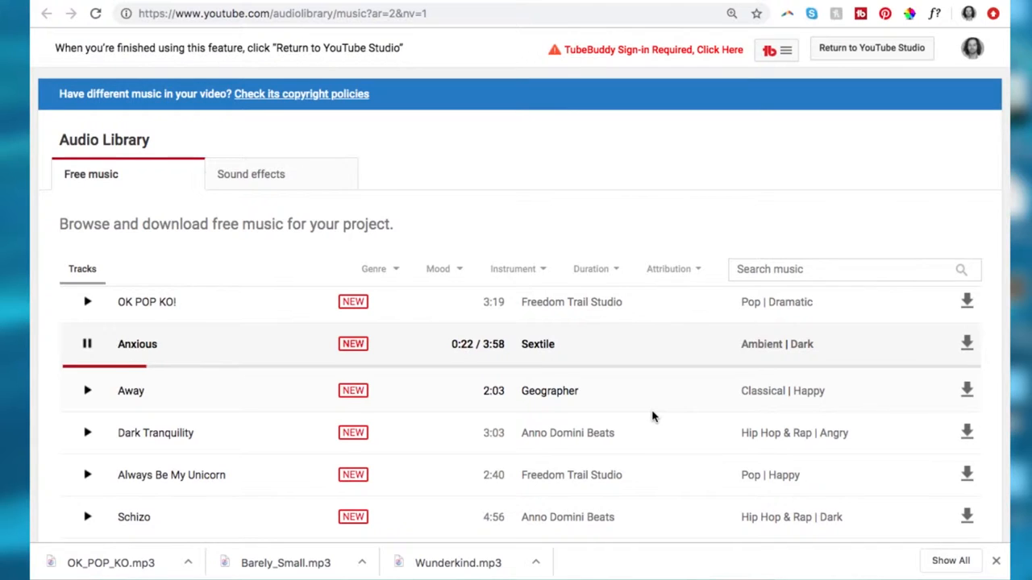
pyautogui.click(87, 390)
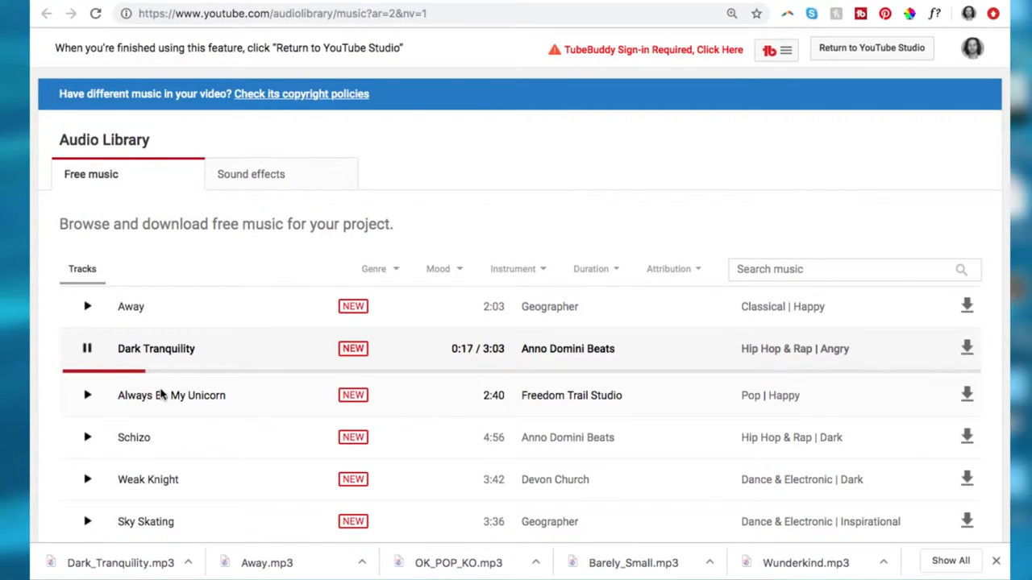
pyautogui.click(87, 395)
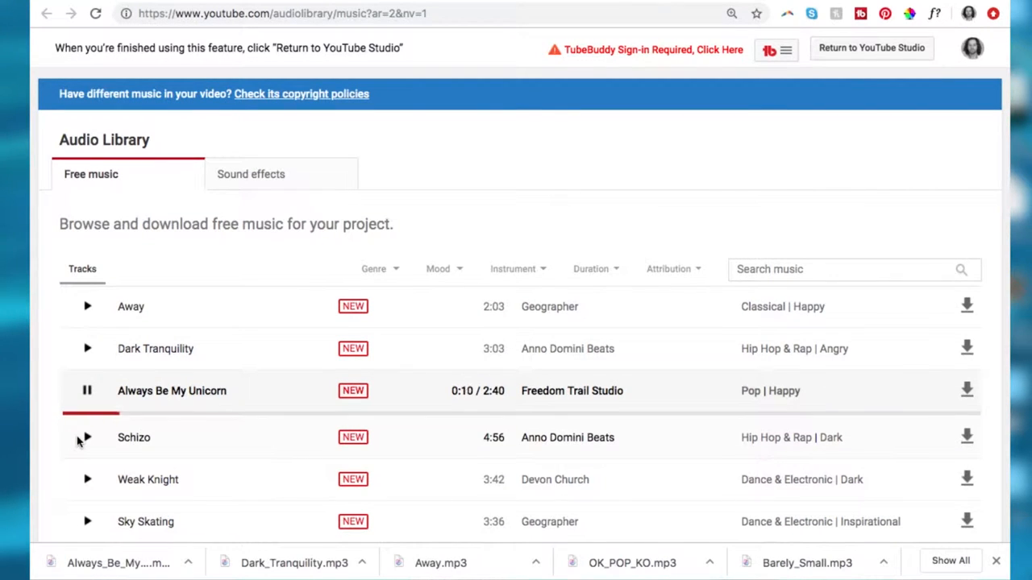
pyautogui.click(87, 436)
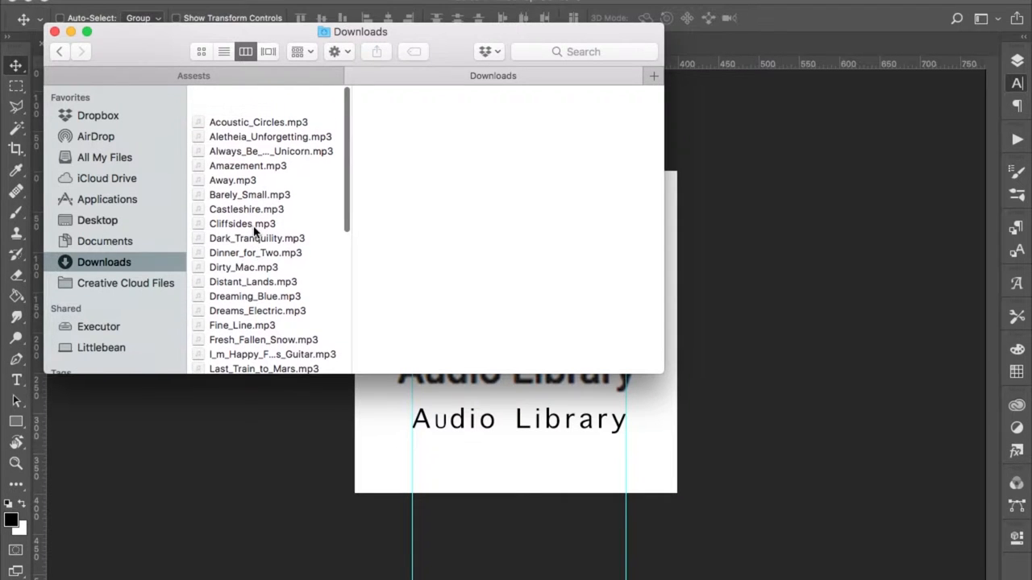
# - Scroll through the downloaded MP3 files in the Downloads folder
pyautogui.scroll(-3)
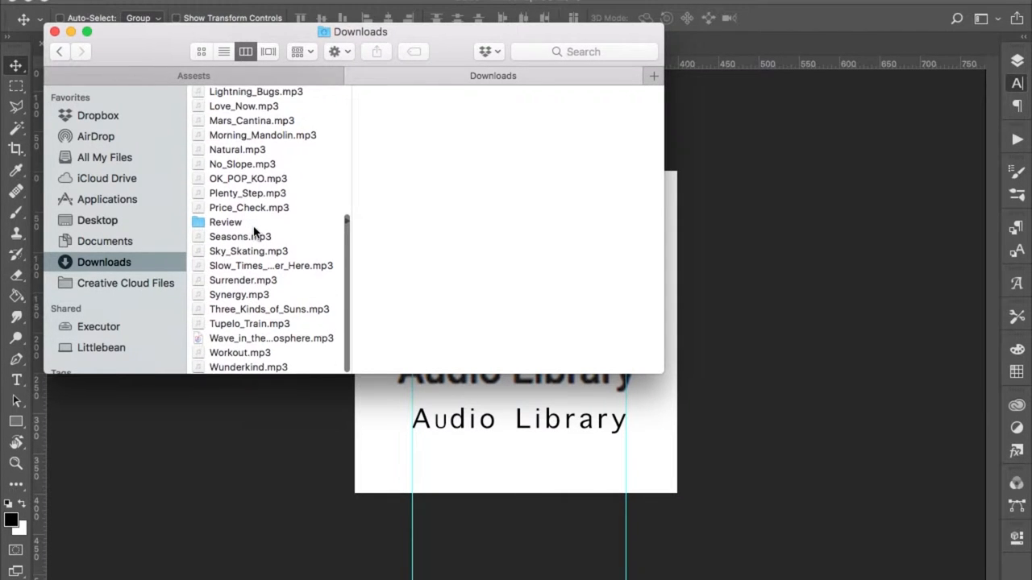
pyautogui.scroll(-3)
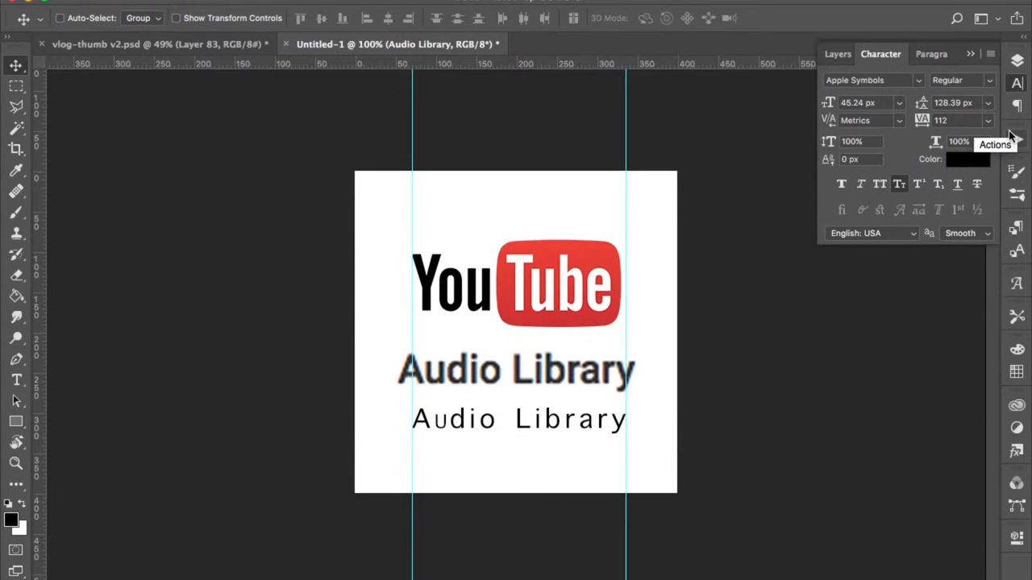
pyautogui.moveTo(1015, 83)
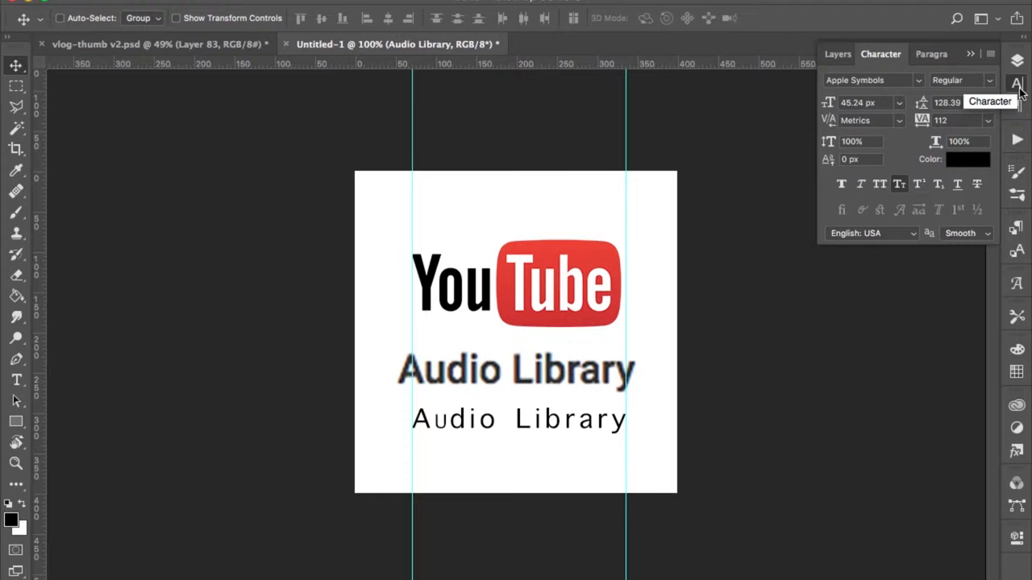
pyautogui.moveTo(903, 100)
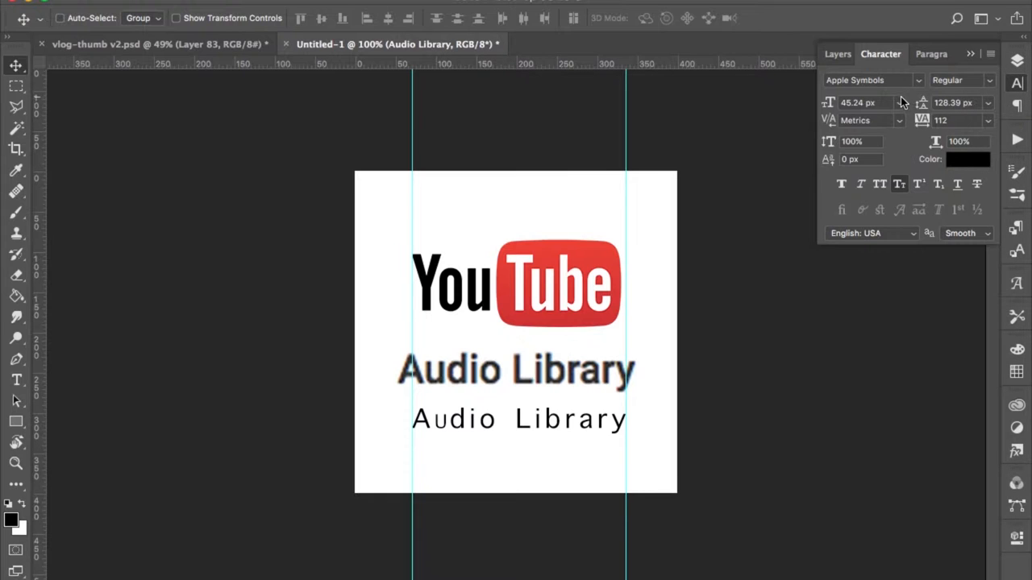
# - Try Giddyup Std and settle on SF Pro Display for the lower Audio Library caption
pyautogui.click(899, 103)
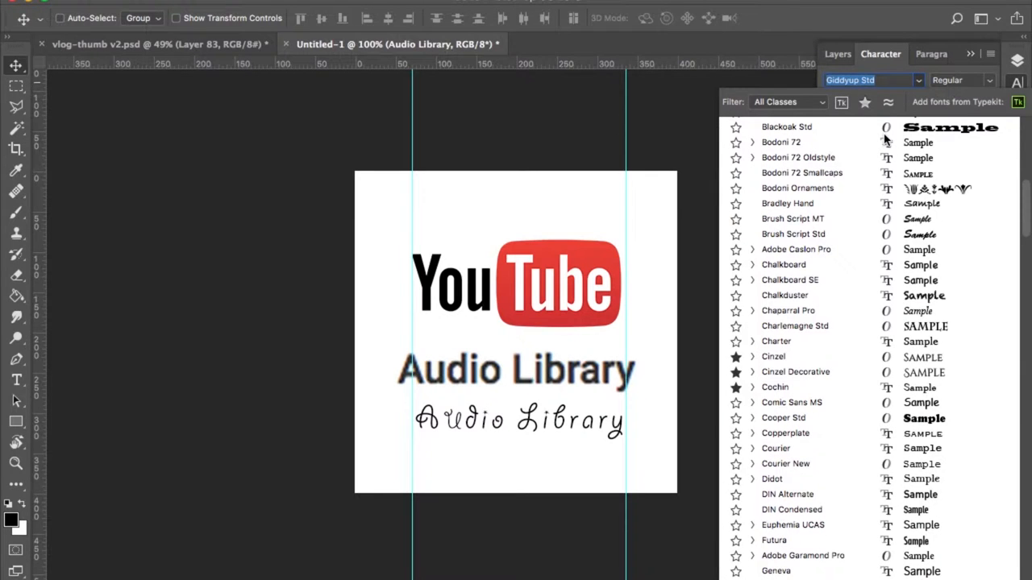
pyautogui.click(776, 571)
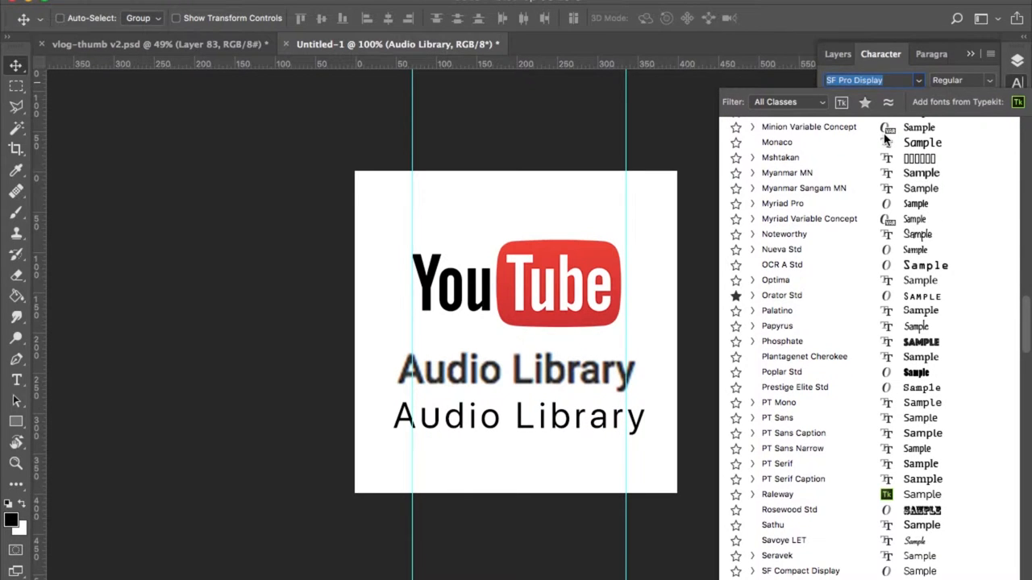
pyautogui.click(803, 187)
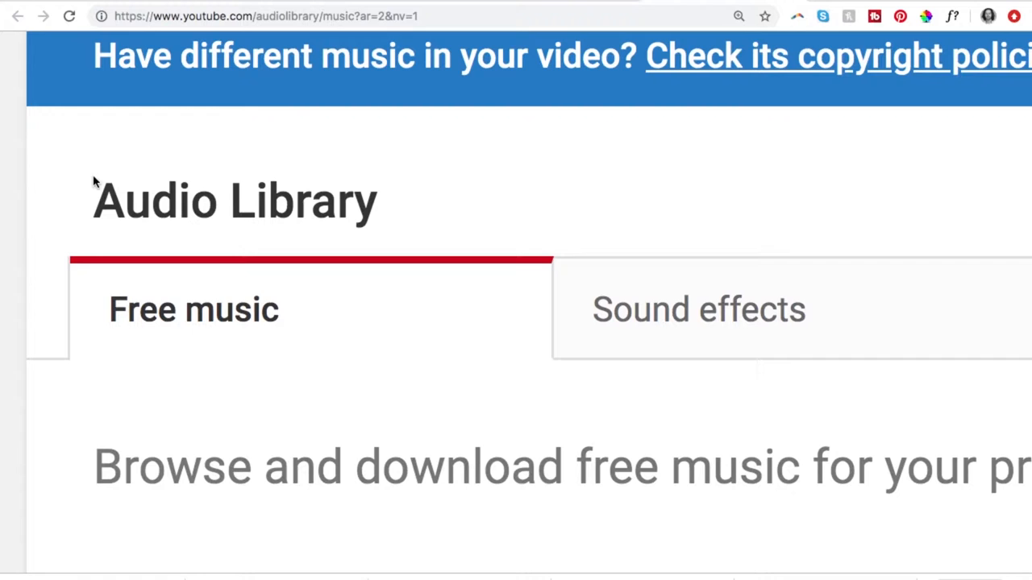
pyautogui.moveTo(78, 170)
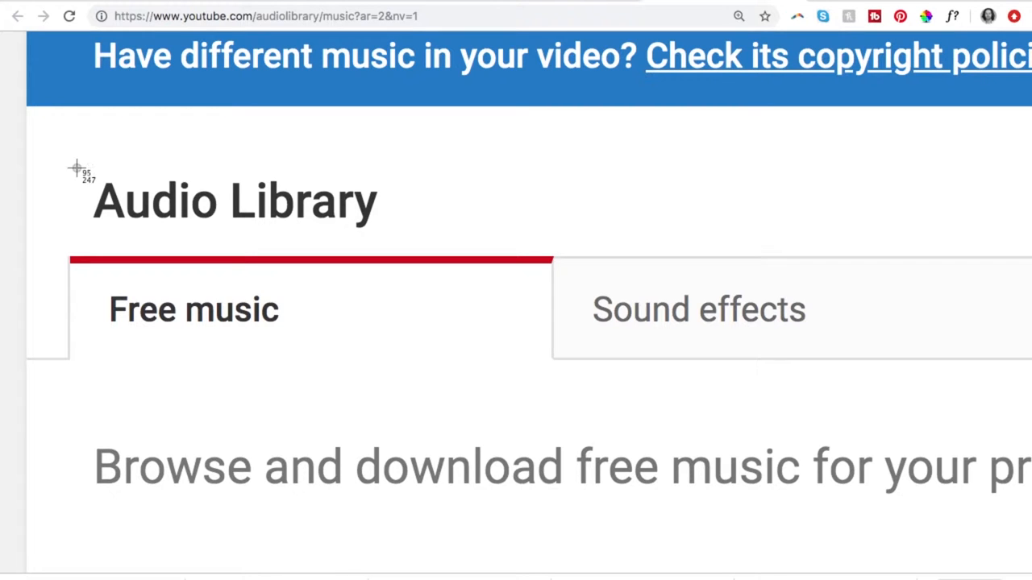
pyautogui.moveTo(261, 208)
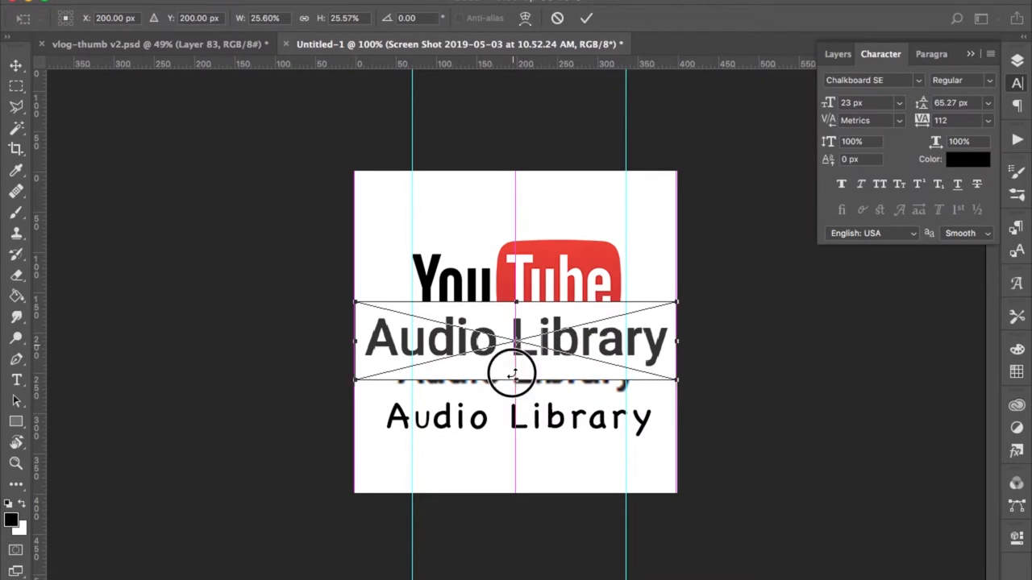
# - Position the captured heading below the YouTube logo and start Save for Web export at 400×400
pyautogui.moveTo(516, 338); pyautogui.dragTo(516, 374)
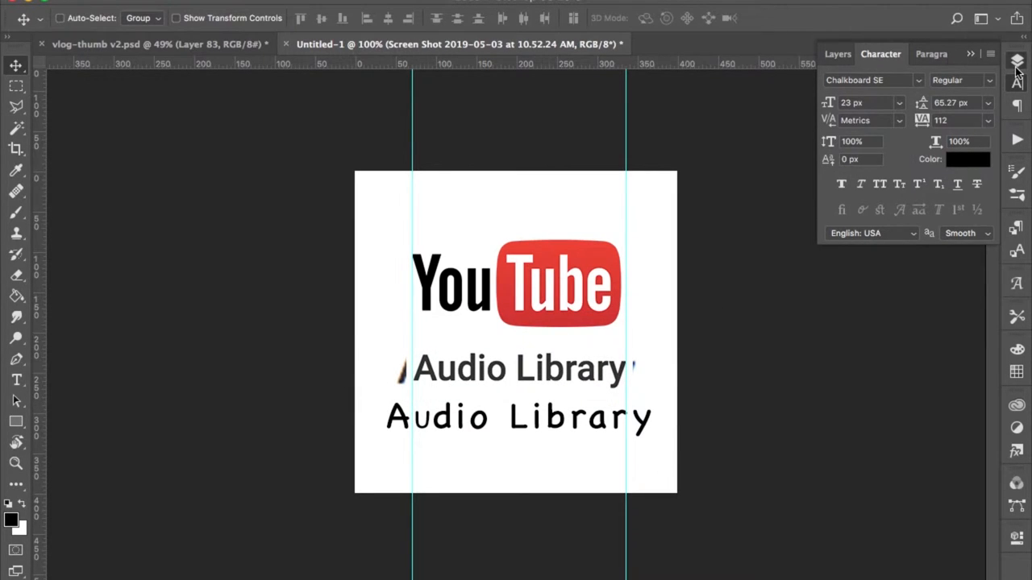
pyautogui.click(828, 53)
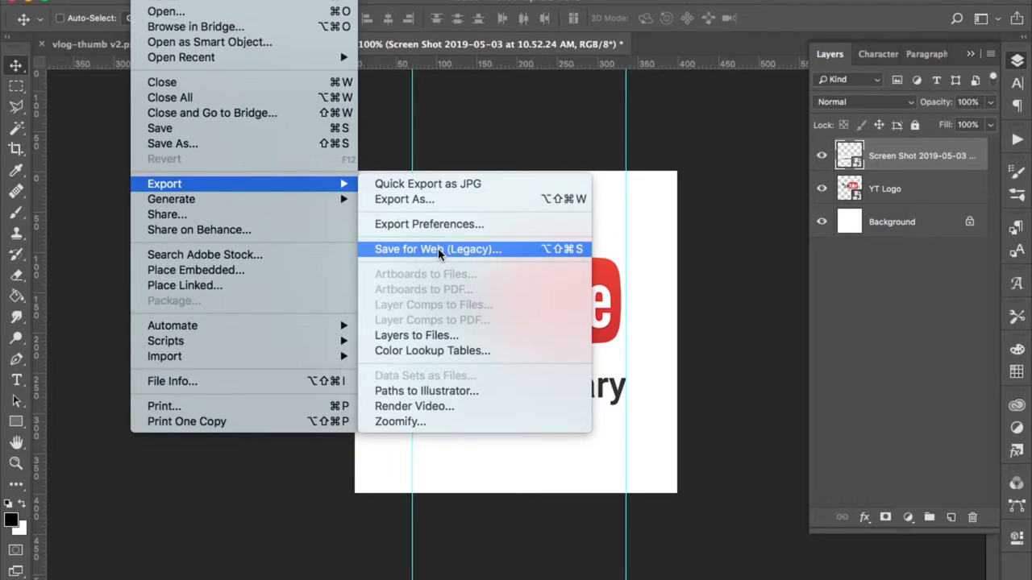
pyautogui.click(439, 248)
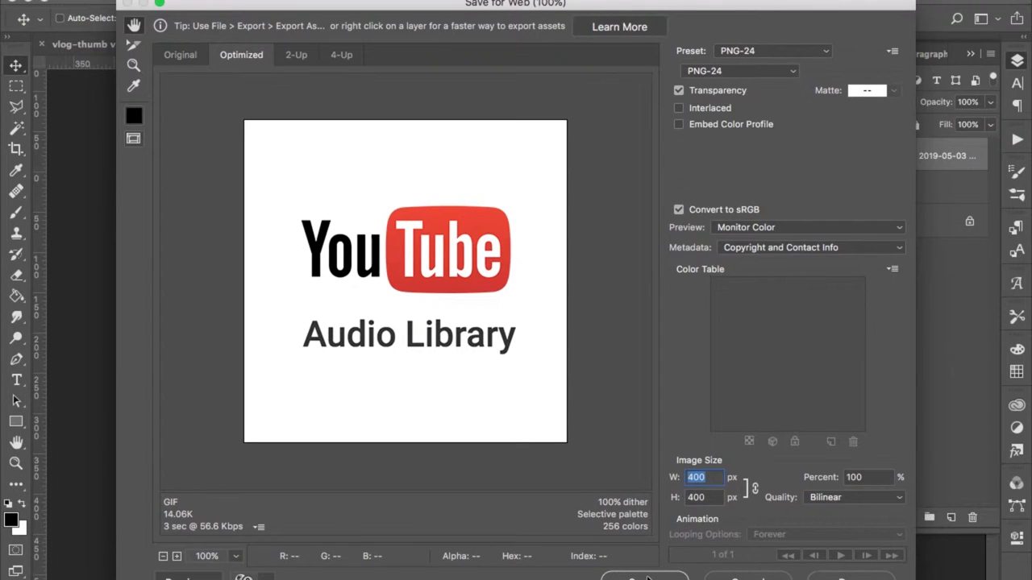
pyautogui.moveTo(451, 256)
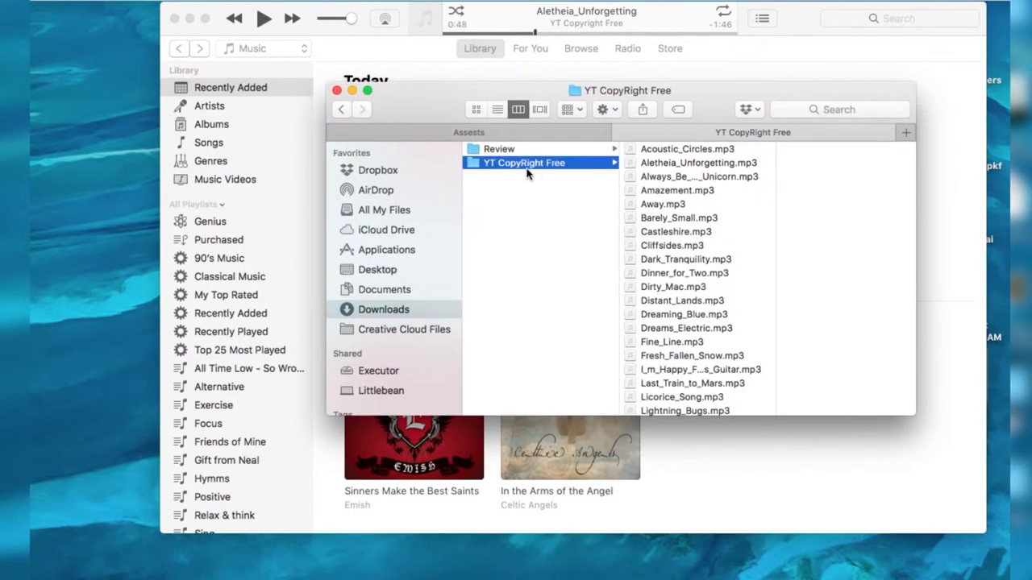
pyautogui.moveTo(619, 197)
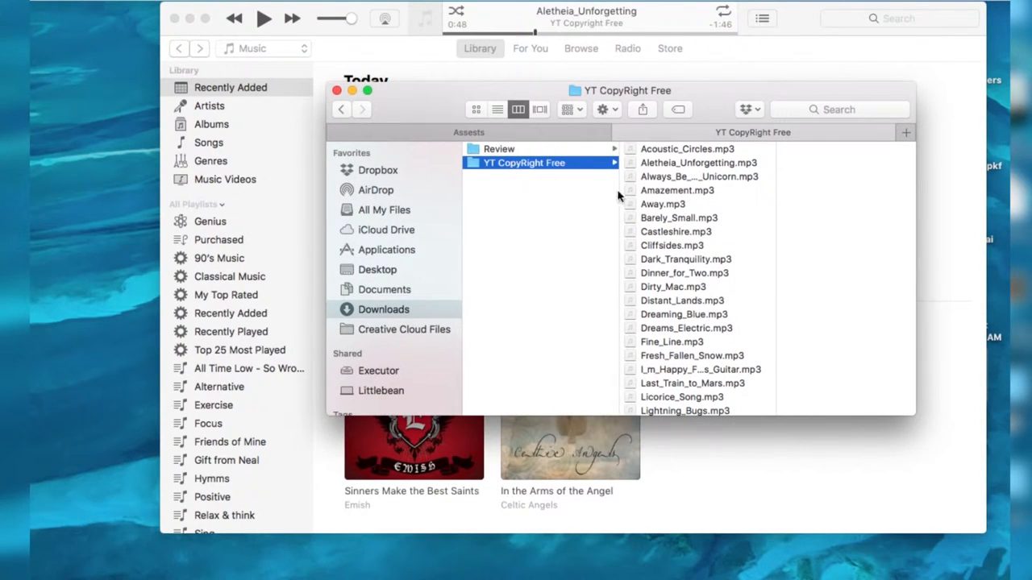
# - Search the library for 'away' and locate the YT Copyright Free album under Recently Added
pyautogui.scroll(-3)
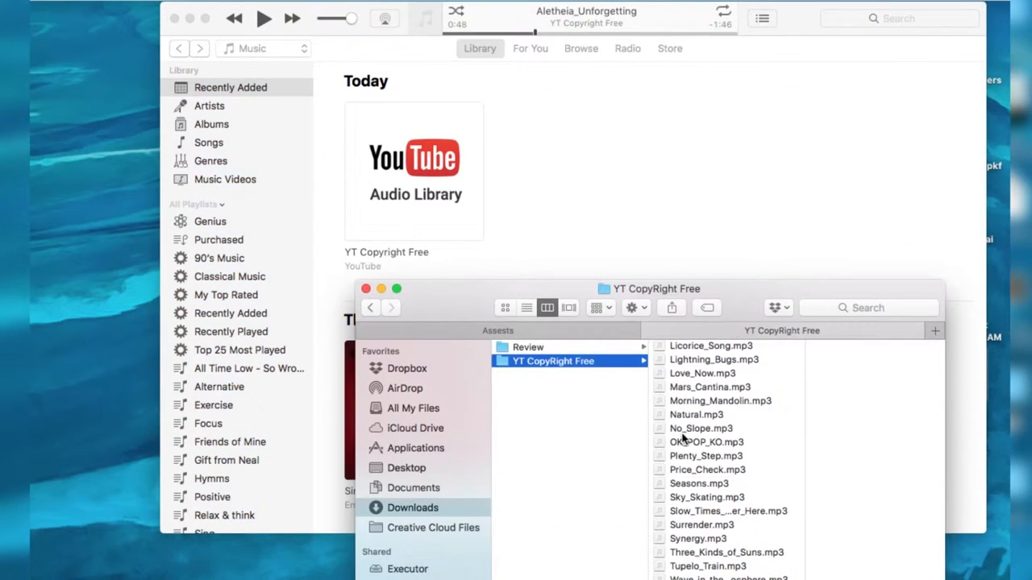
pyautogui.moveTo(685, 377)
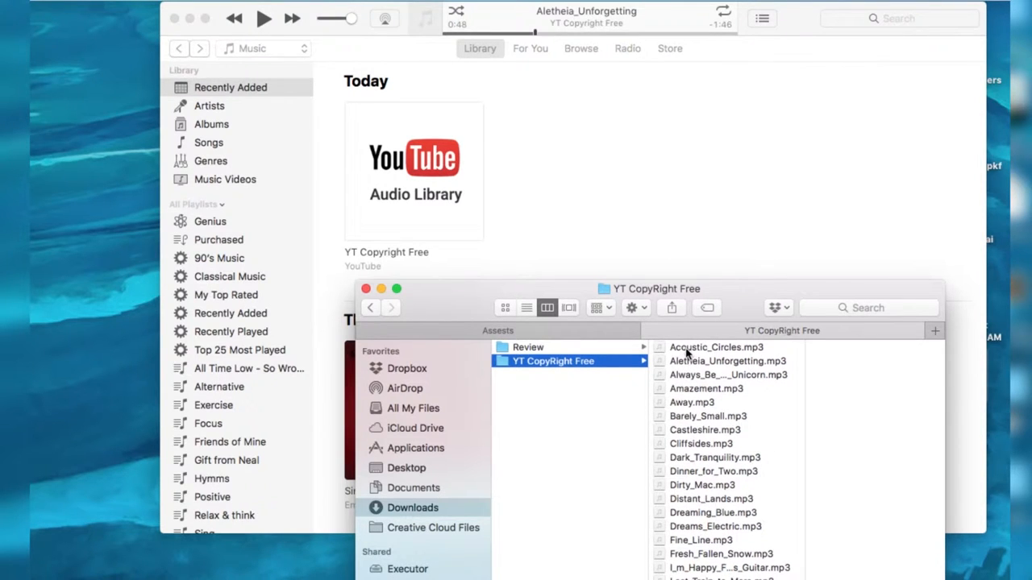
pyautogui.click(716, 346)
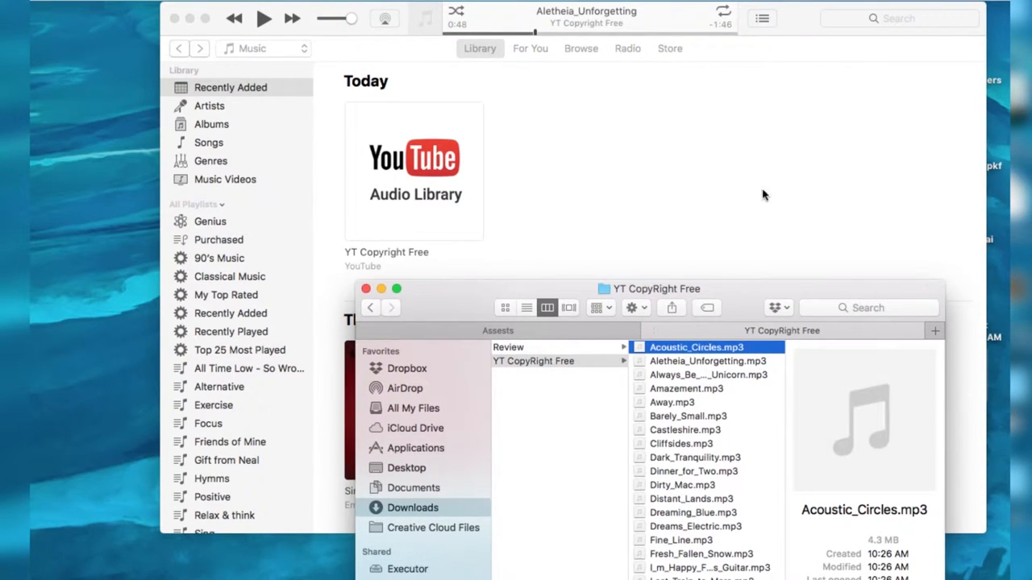
pyautogui.click(900, 18)
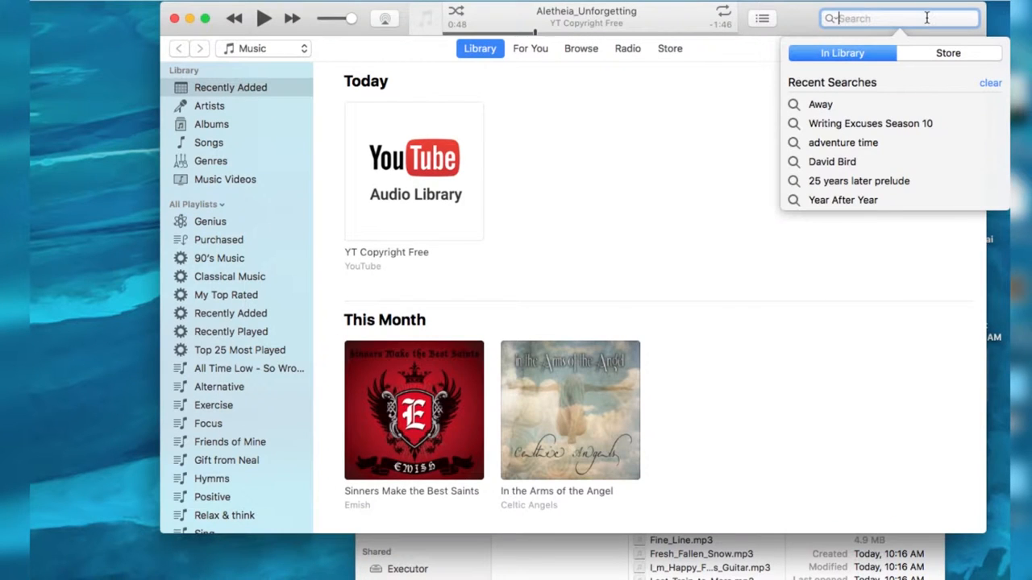
pyautogui.write('away')
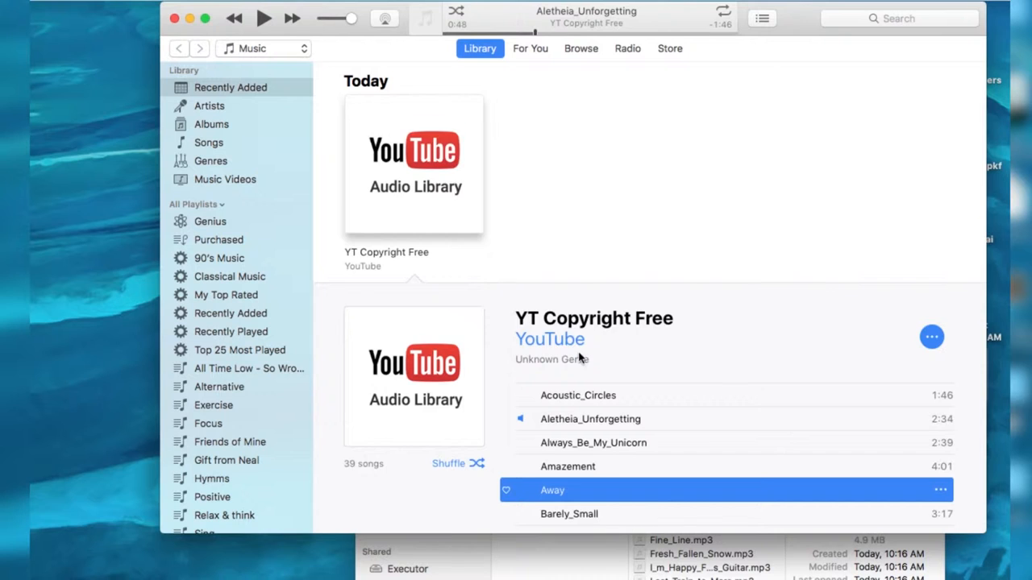
pyautogui.scroll(-3)
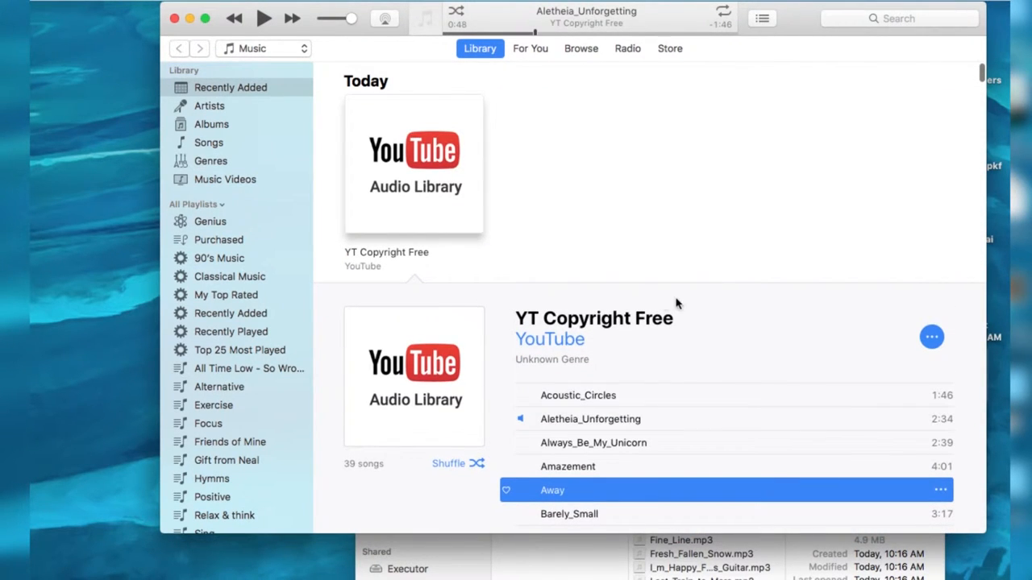
pyautogui.moveTo(464, 162)
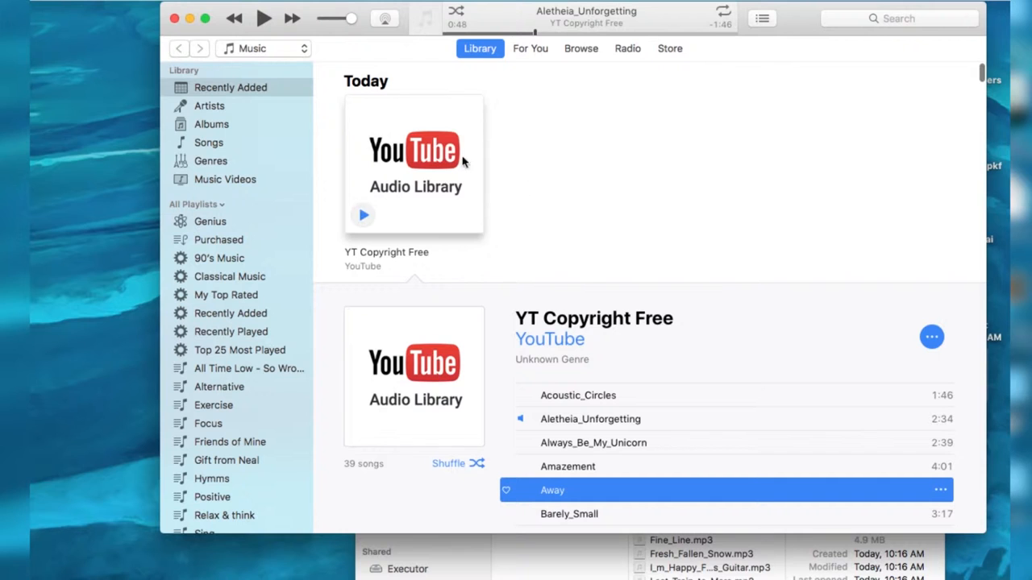
# - Review the album's Artwork, pick YTPlaylist.png then cancel, and view its Sorting fields
pyautogui.rightClick(413, 162)
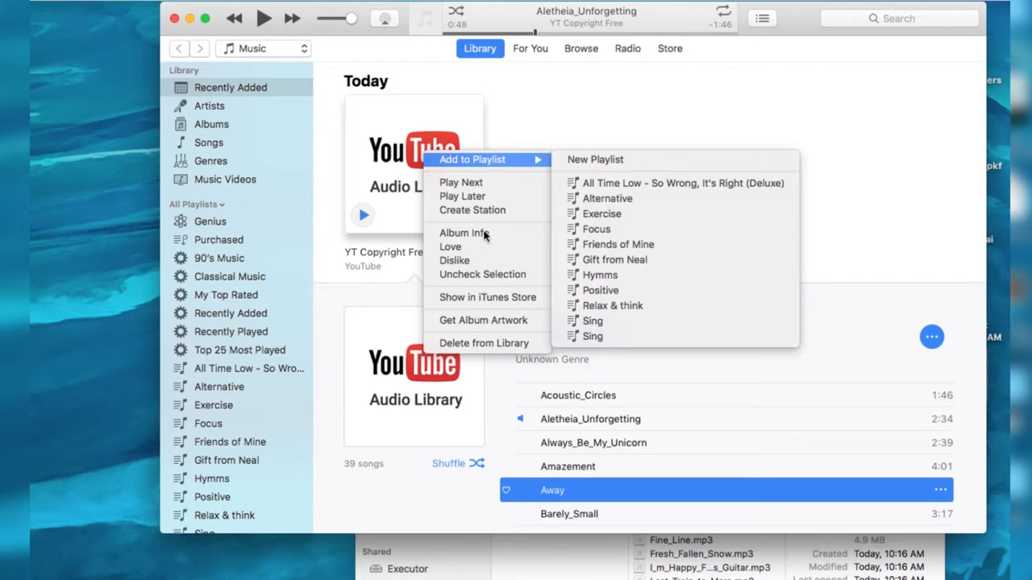
pyautogui.click(463, 232)
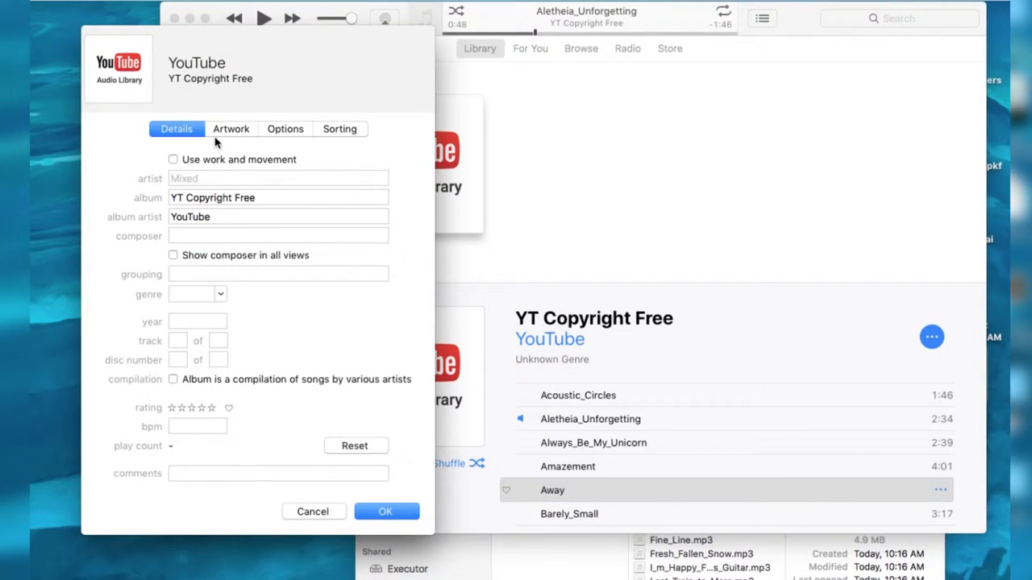
pyautogui.click(232, 129)
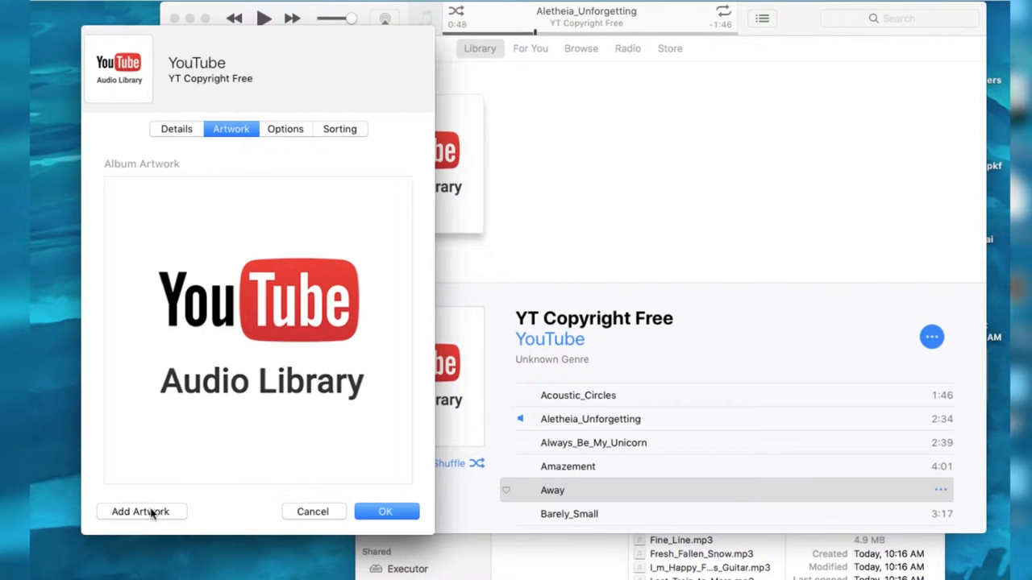
pyautogui.click(140, 511)
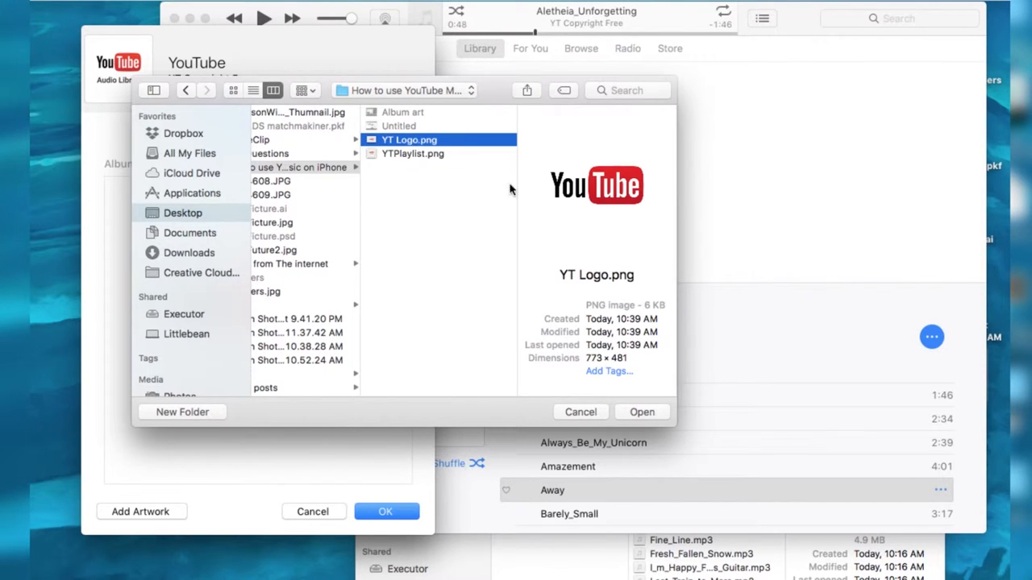
pyautogui.click(412, 154)
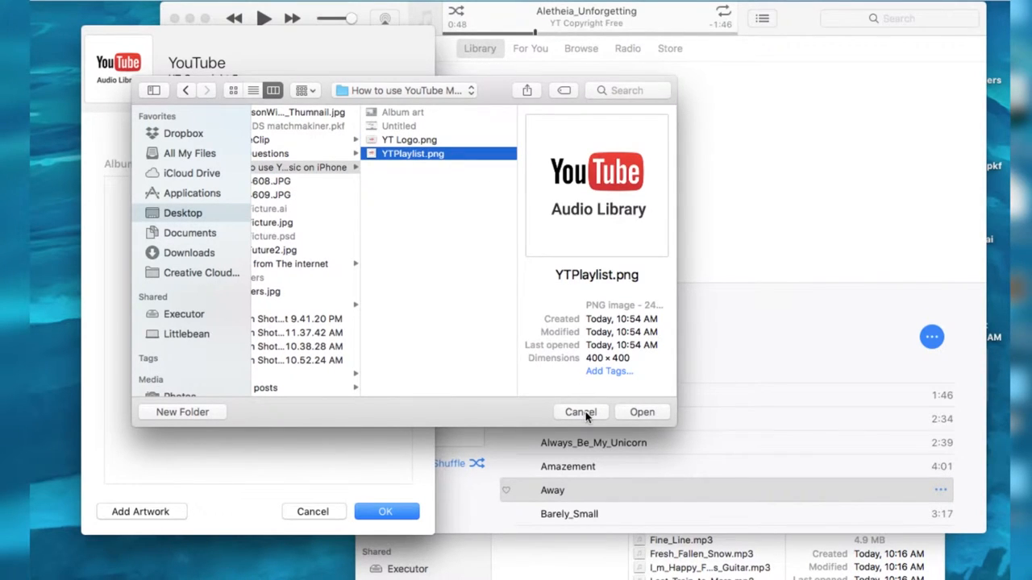
pyautogui.click(580, 412)
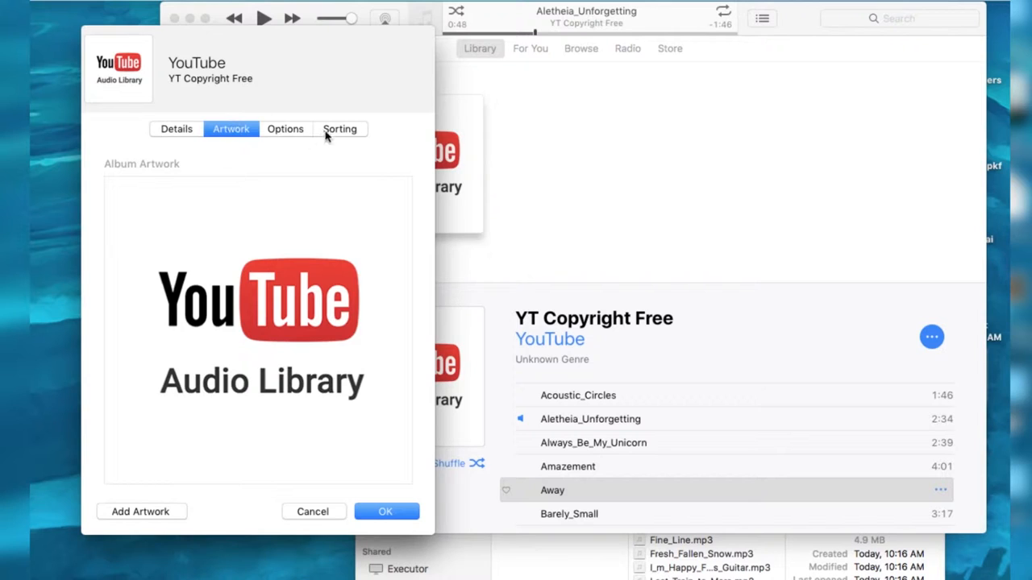
pyautogui.click(339, 129)
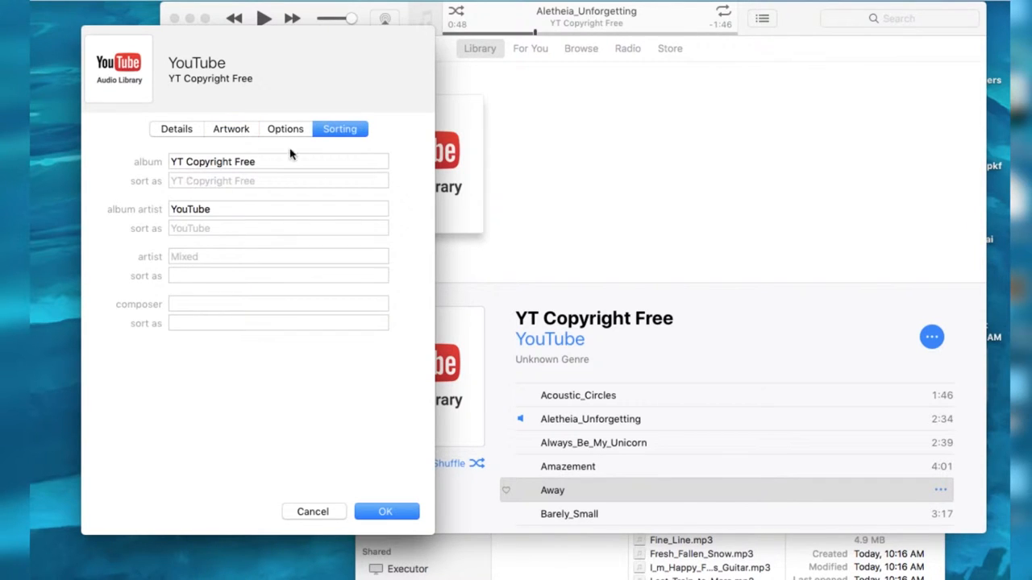
pyautogui.moveTo(235, 182)
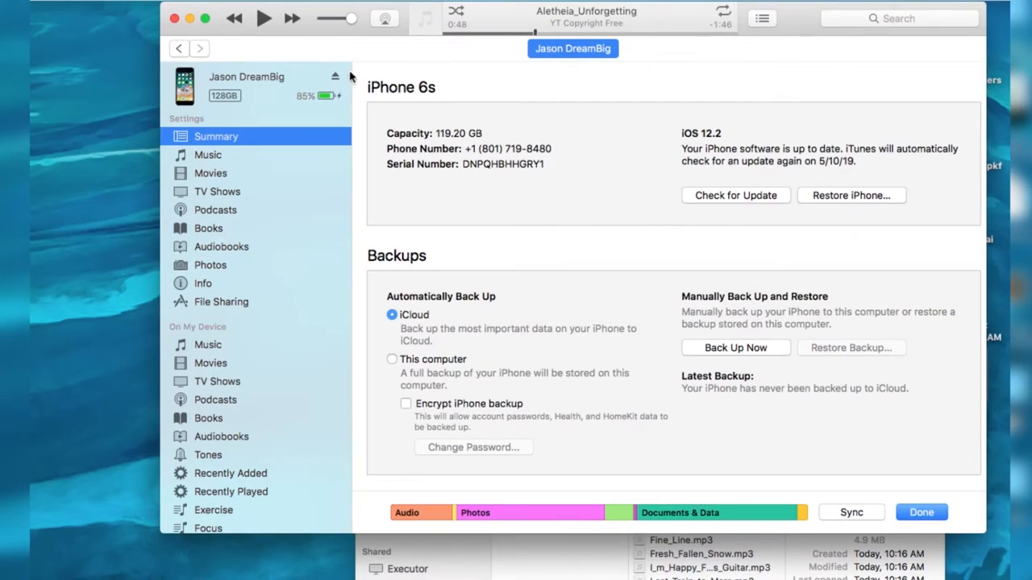
pyautogui.moveTo(240, 166)
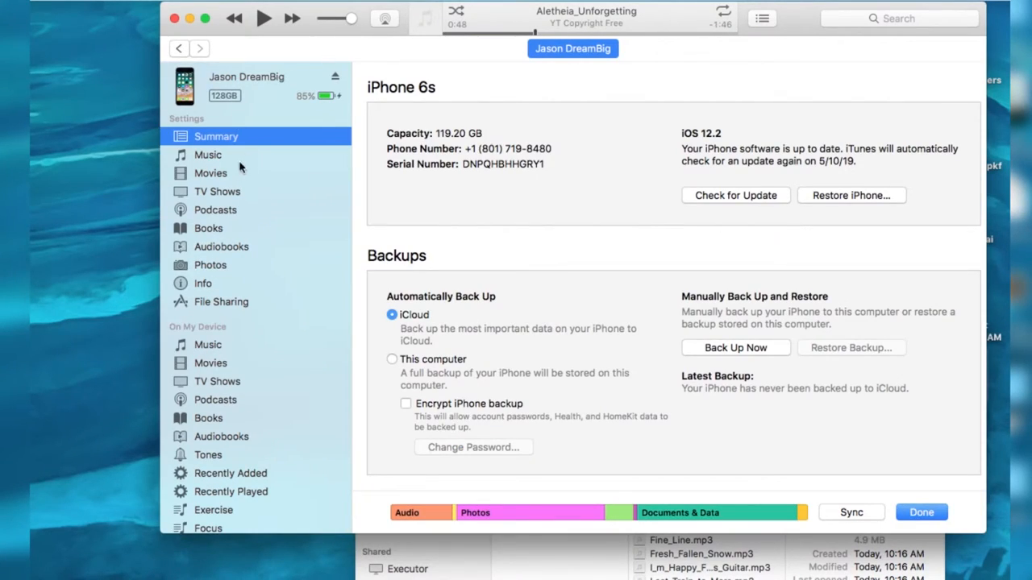
# - In the iPhone's Music sync settings, scroll to Albums to tick YouTube - YT Copyright Free
pyautogui.click(208, 155)
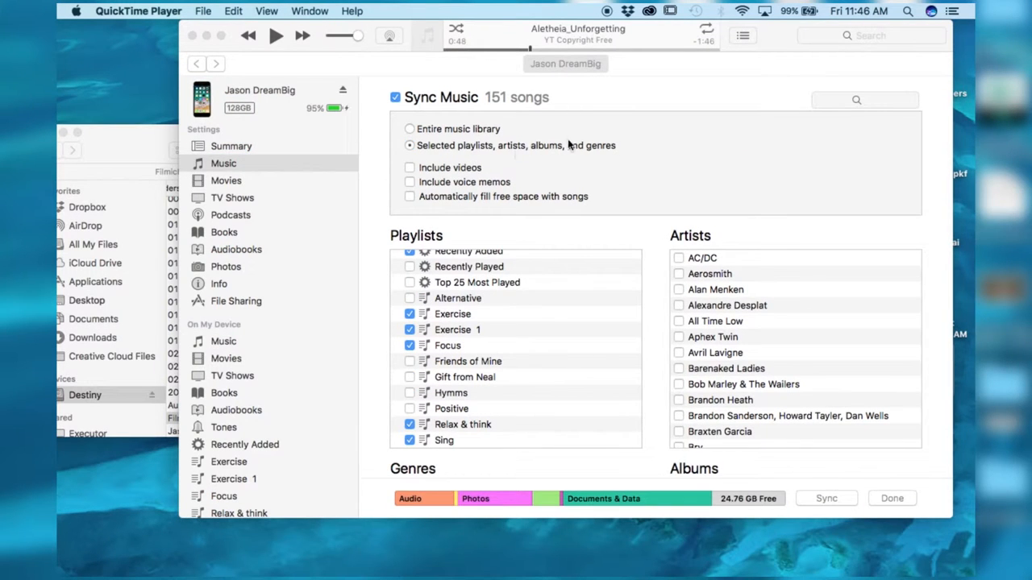
pyautogui.scroll(-3)
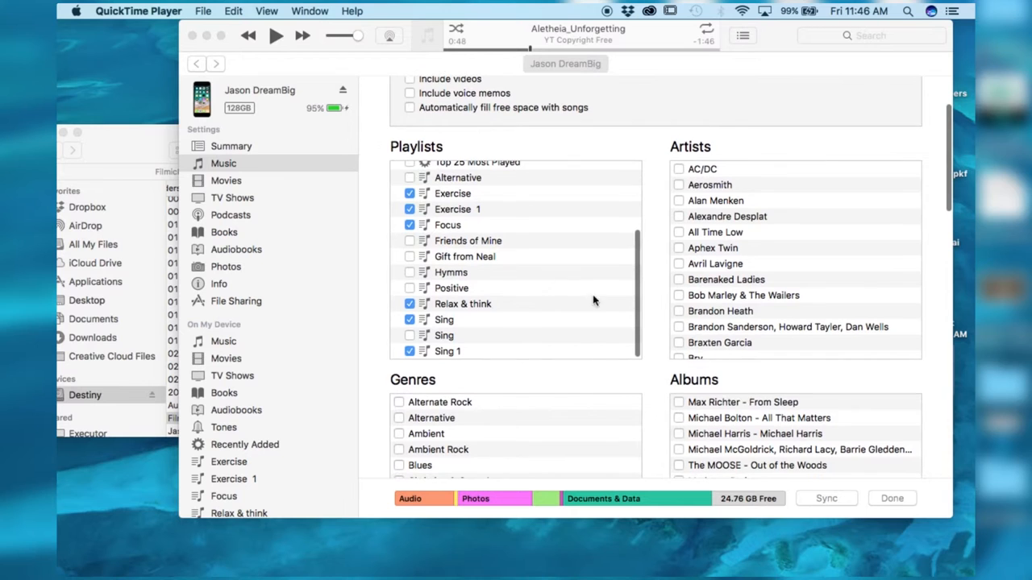
pyautogui.scroll(-3)
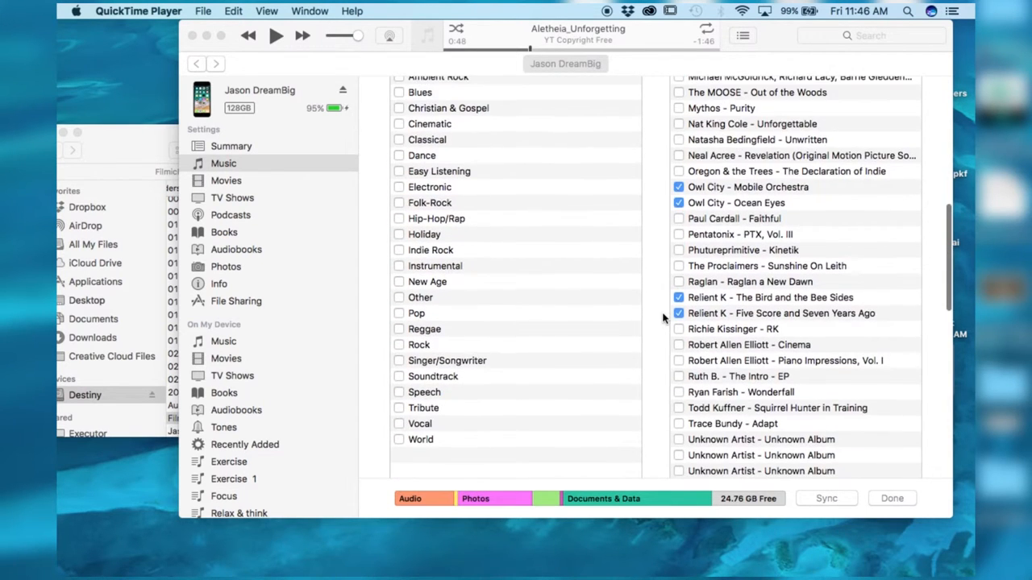
pyautogui.scroll(-3)
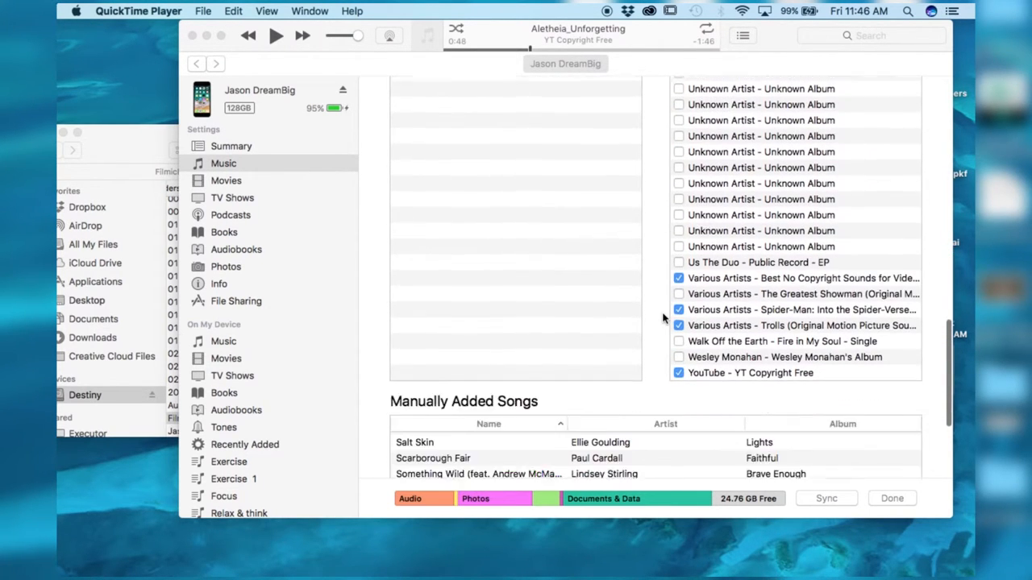
pyautogui.scroll(-3)
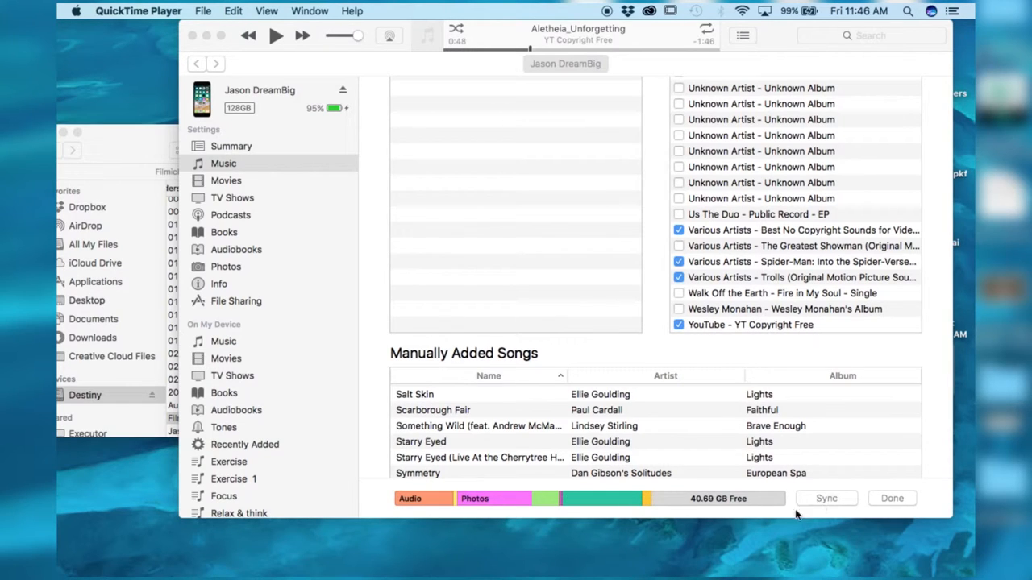
pyautogui.moveTo(287, 71)
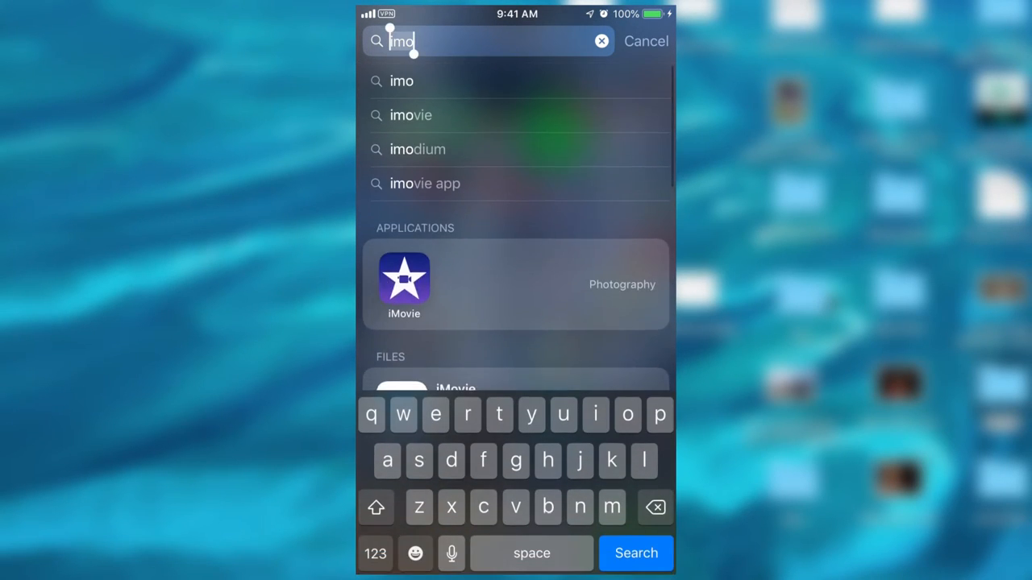
# - Launch iMovie, open the Electric scooter project for editing and bring up the add-media choices
pyautogui.click(403, 284)
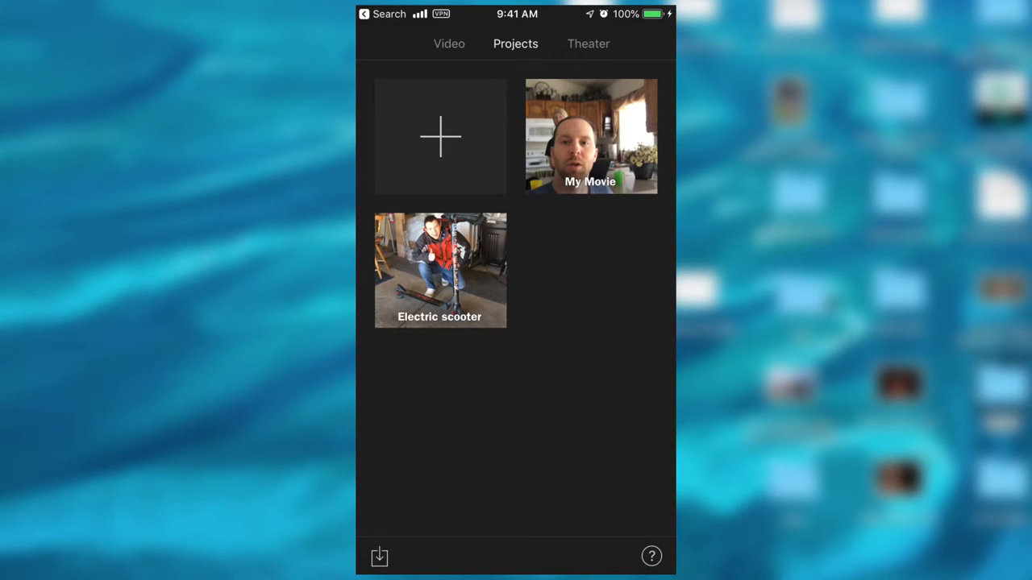
pyautogui.click(438, 271)
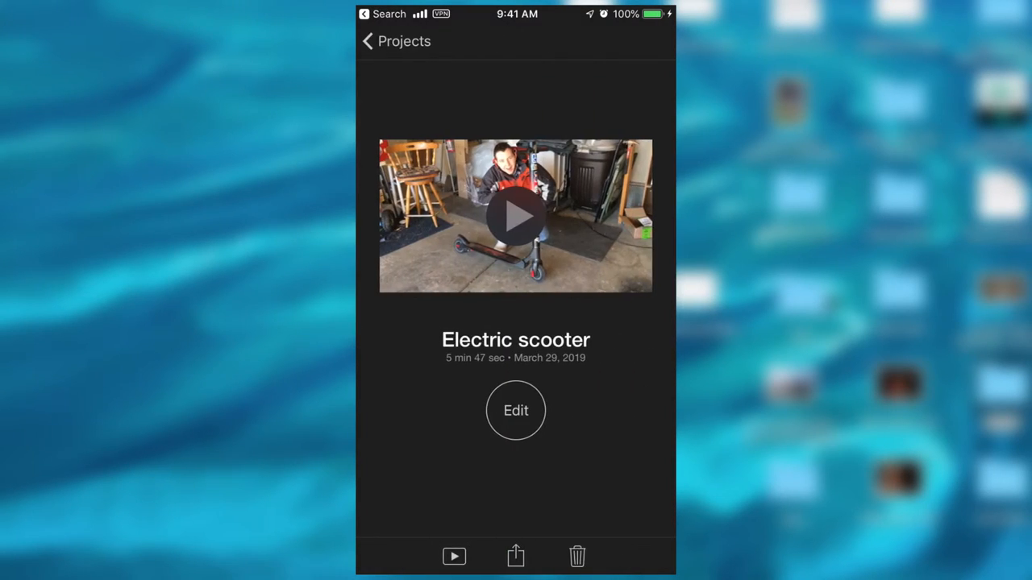
pyautogui.click(516, 411)
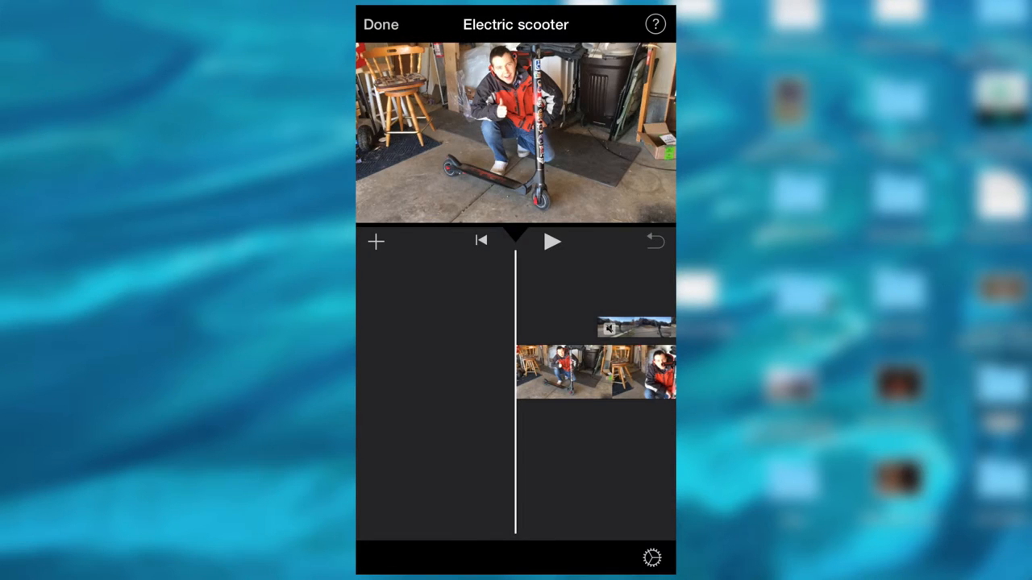
pyautogui.click(374, 242)
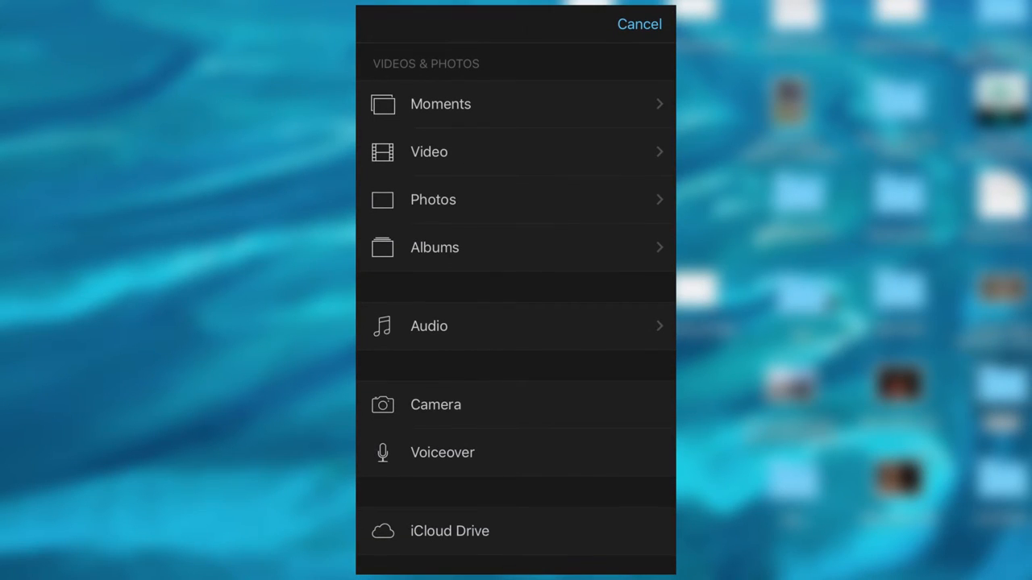
# - Browse the Audio sources, viewing Sound Effects and Imported, then go to the music Albums list
pyautogui.click(516, 326)
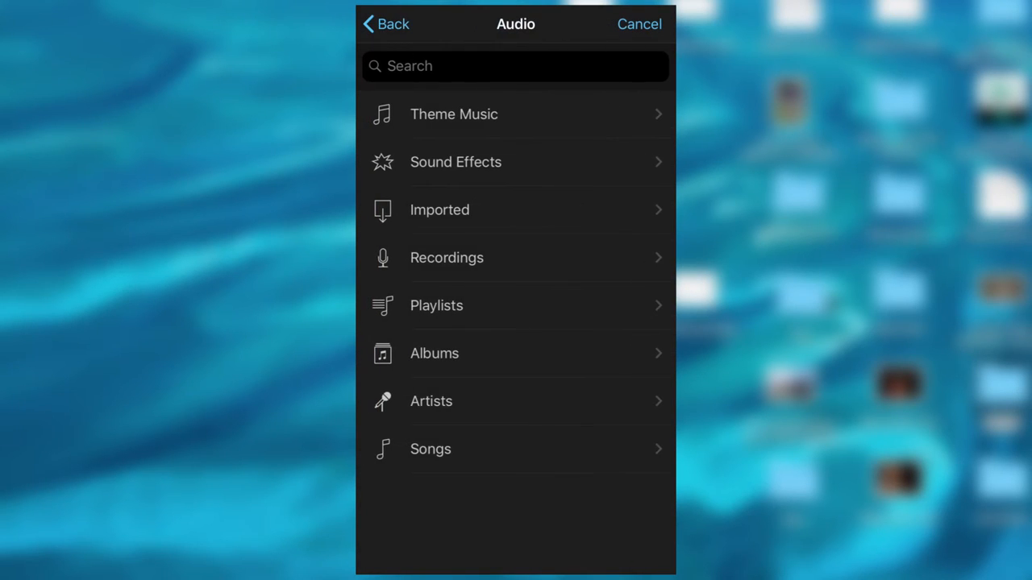
pyautogui.click(455, 161)
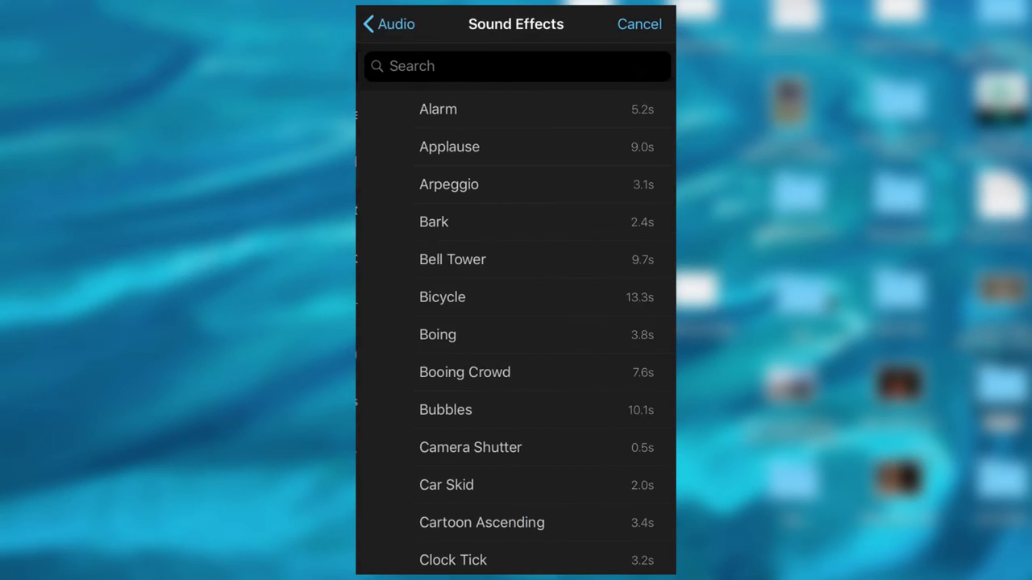
pyautogui.click(389, 24)
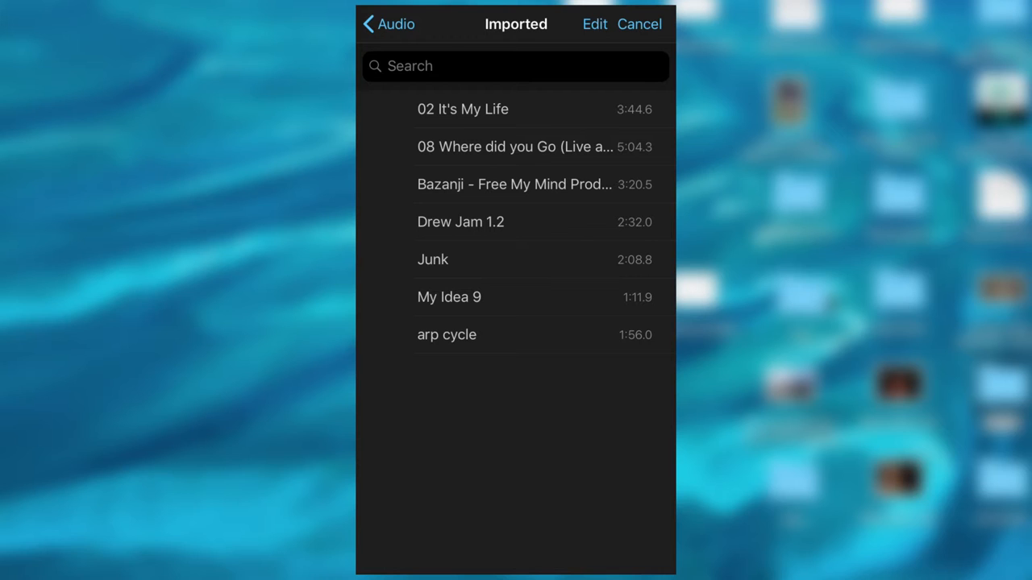
pyautogui.click(387, 24)
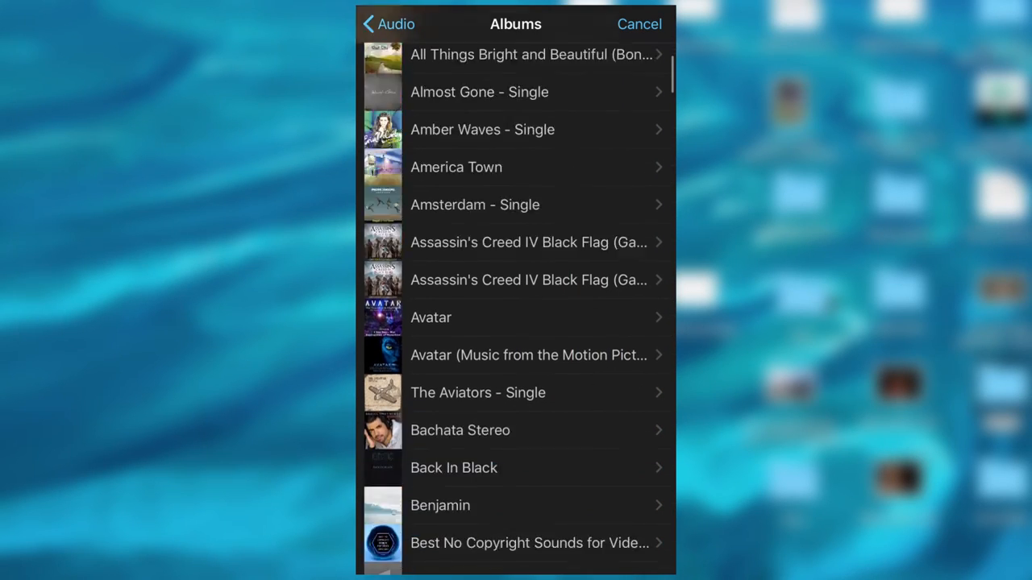
# - Preview Acoustic_Circles in the YT Copyright Free album and use it as the project's background music
pyautogui.scroll(-3)
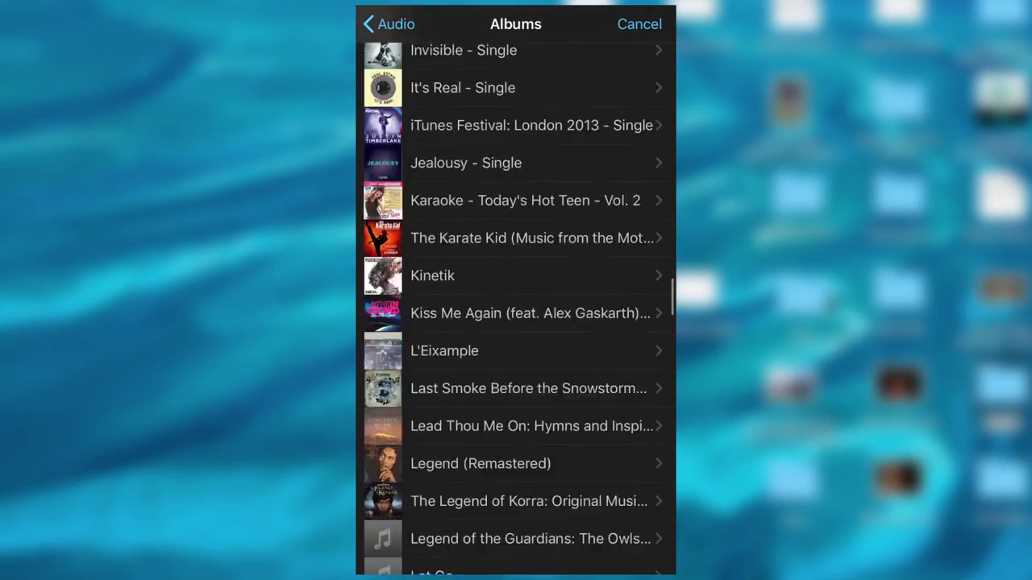
pyautogui.scroll(-3)
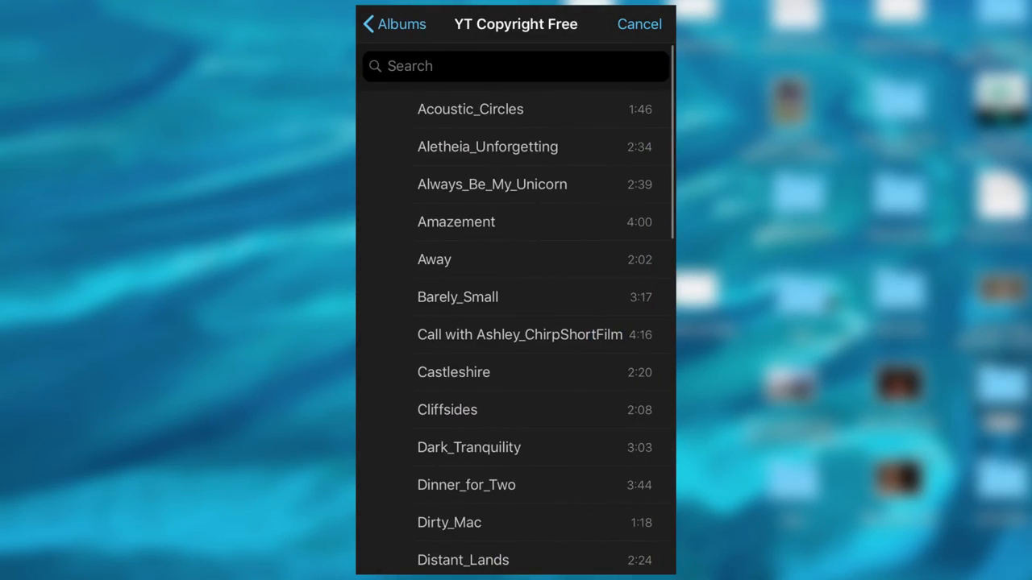
pyautogui.scroll(-3)
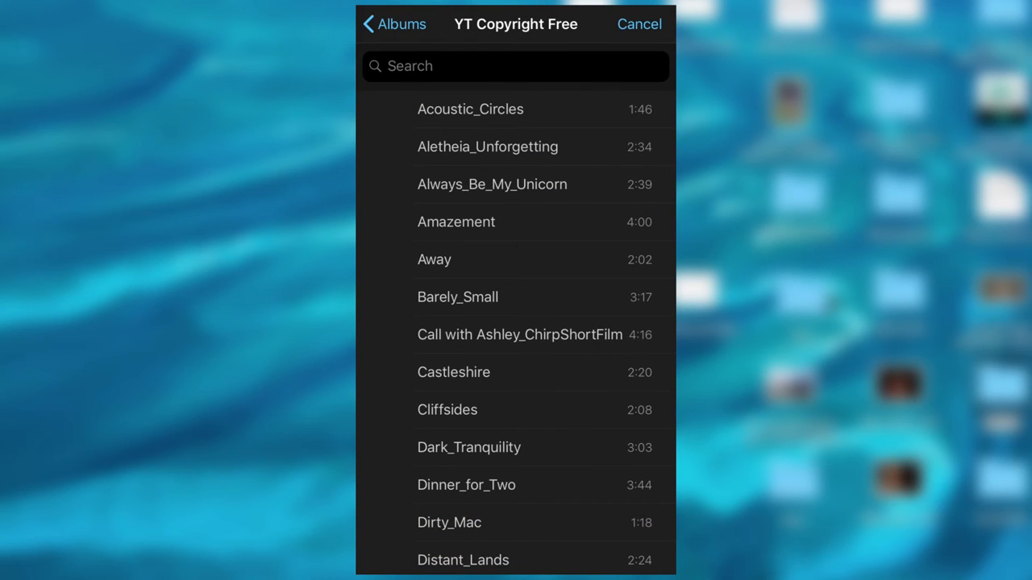
pyautogui.click(471, 109)
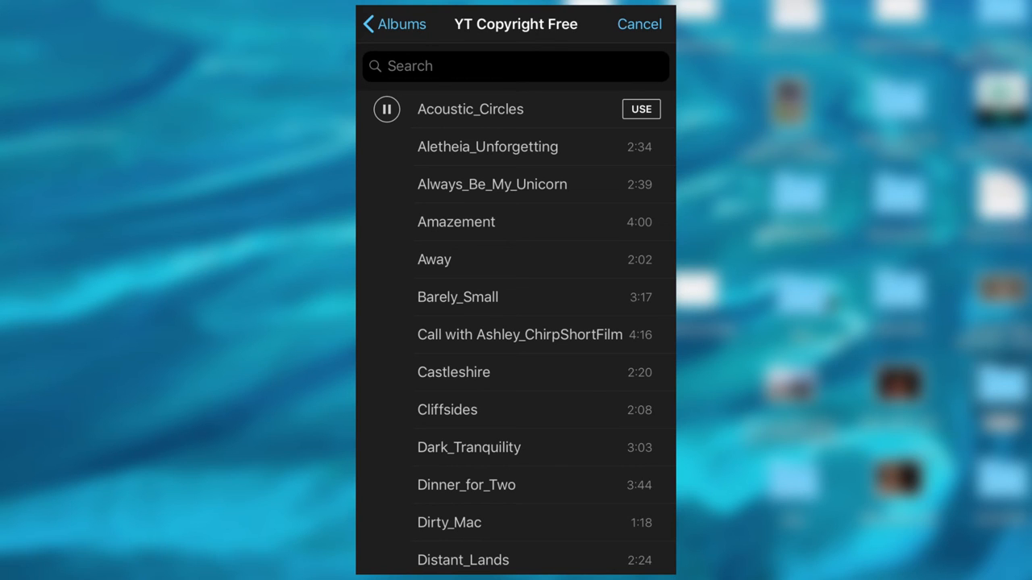
pyautogui.click(642, 109)
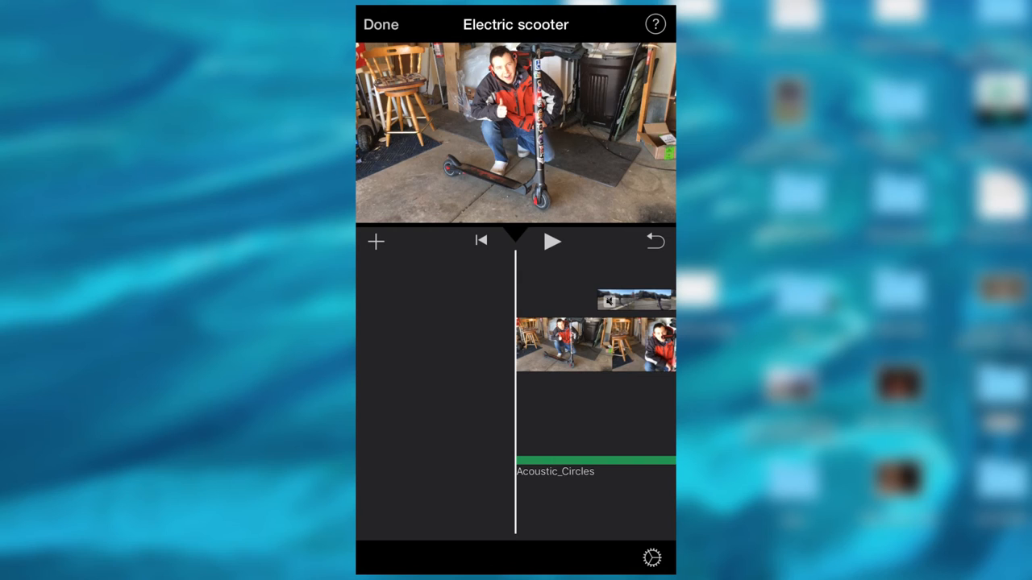